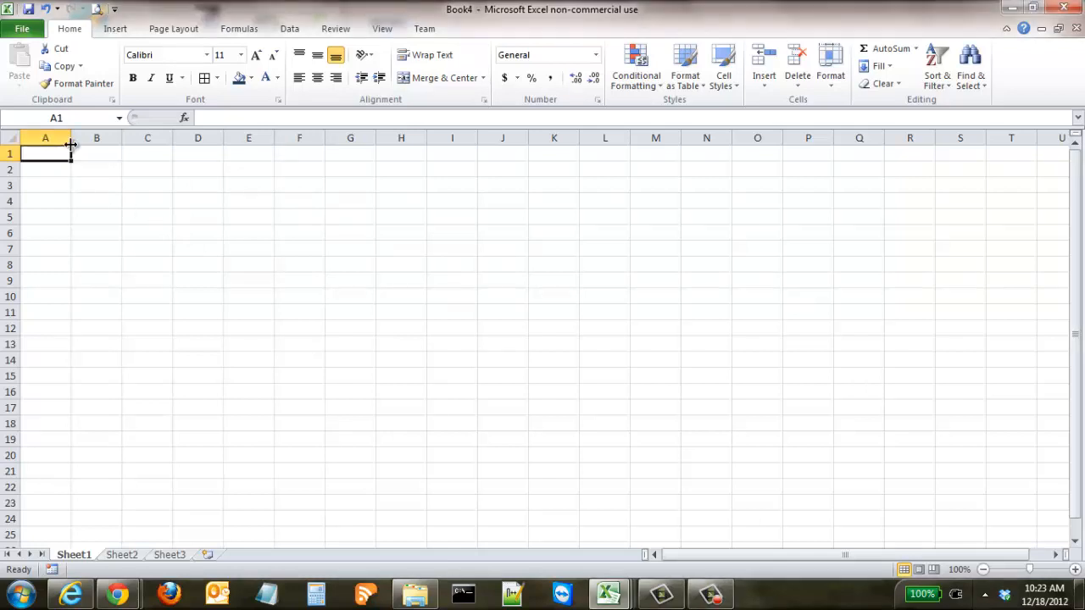
- Open the SmartArt graphic gallery from the Insert ribbon
{"action": "left_click", "coordinate": [115, 27]}
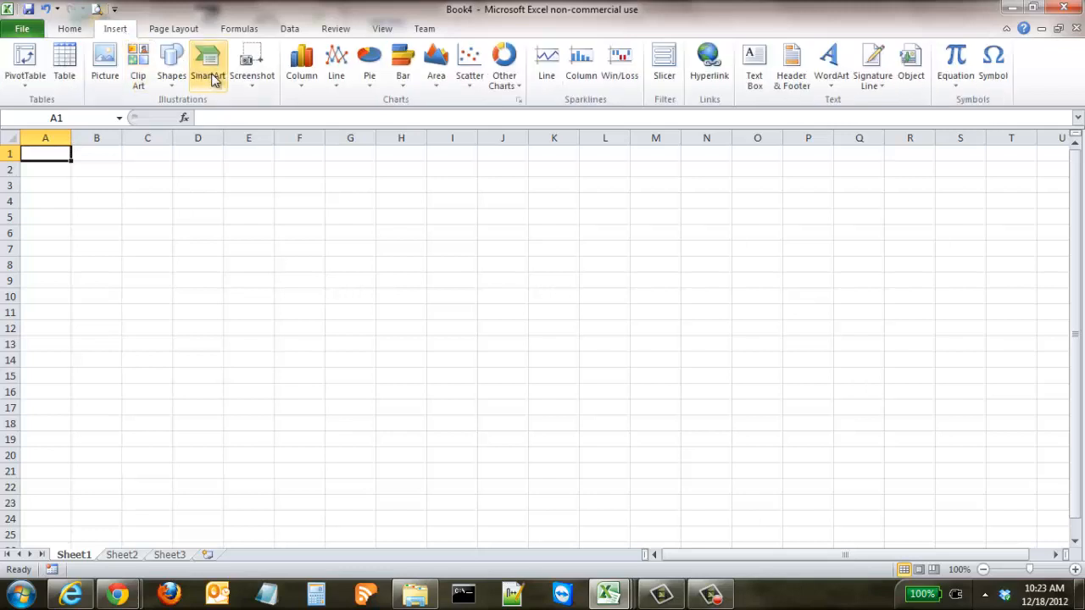
{"action": "left_click", "coordinate": [207, 65]}
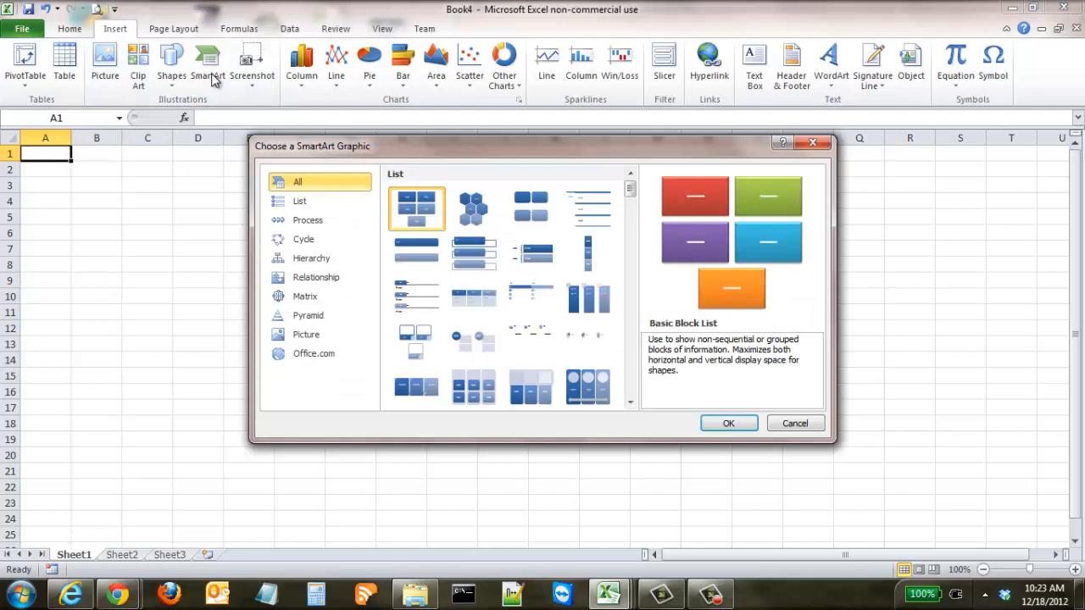
{"action": "mouse_move", "coordinate": [630, 220]}
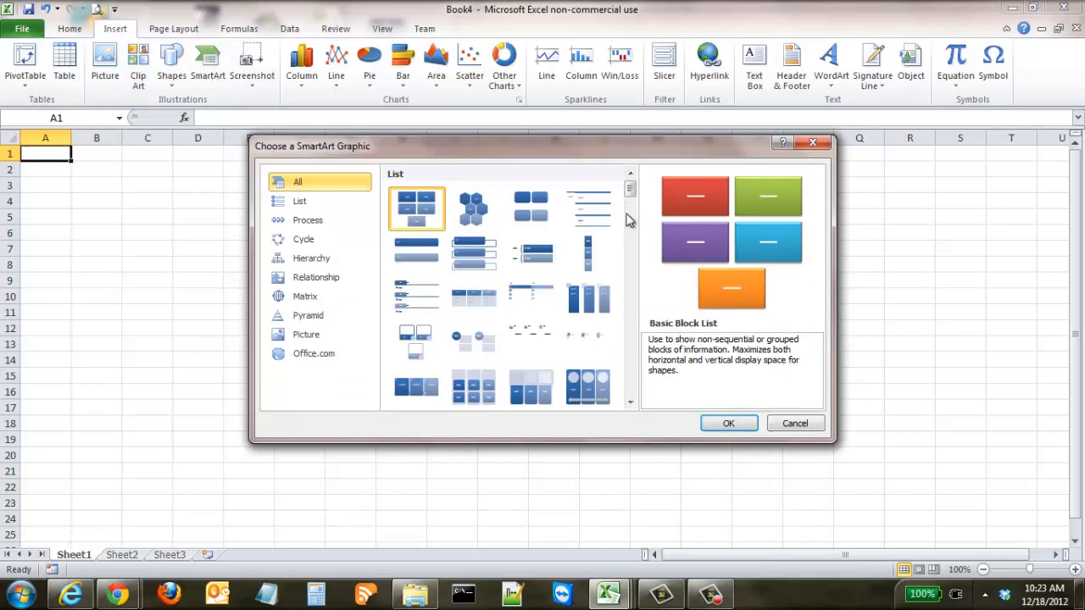
- Browse the SmartArt gallery, choose the Funnel layout and confirm with OK
{"action": "scroll", "scroll_direction": "down", "scroll_amount": 3}
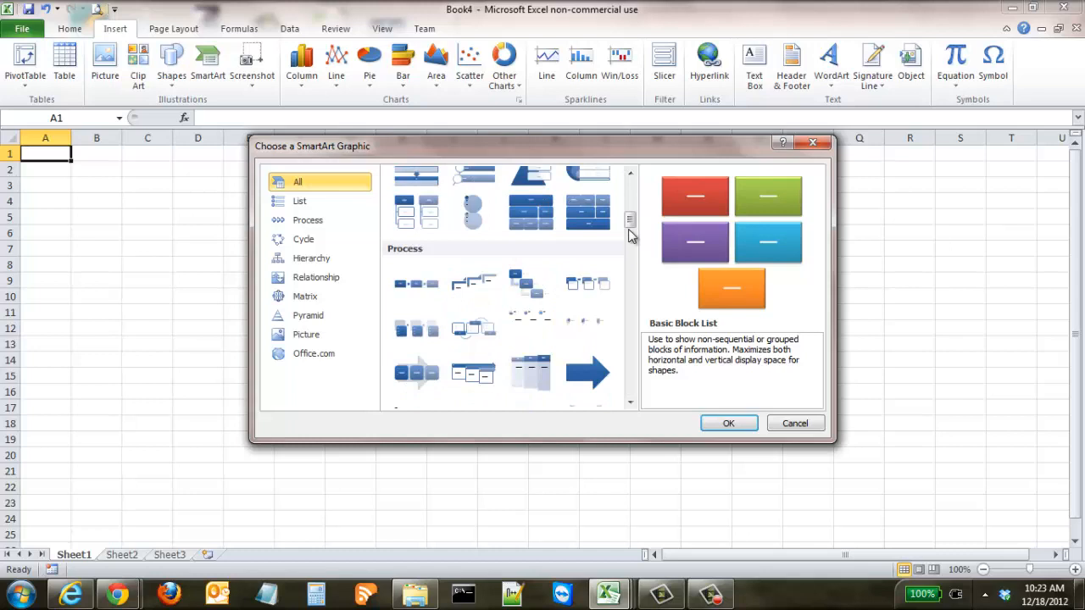
{"action": "scroll", "scroll_direction": "down", "scroll_amount": 3}
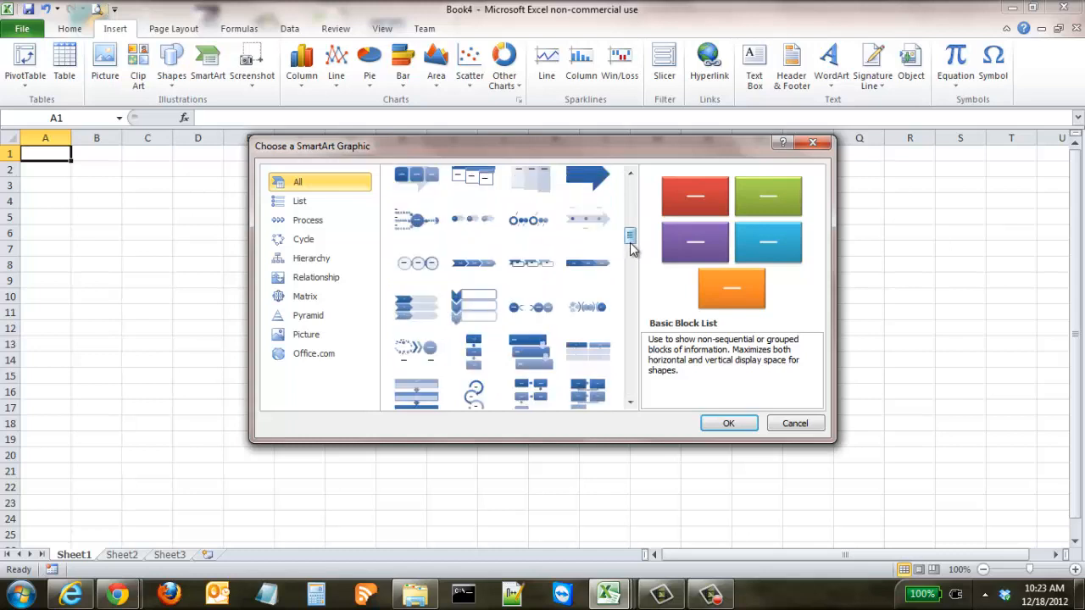
{"action": "scroll", "scroll_direction": "down", "scroll_amount": 3}
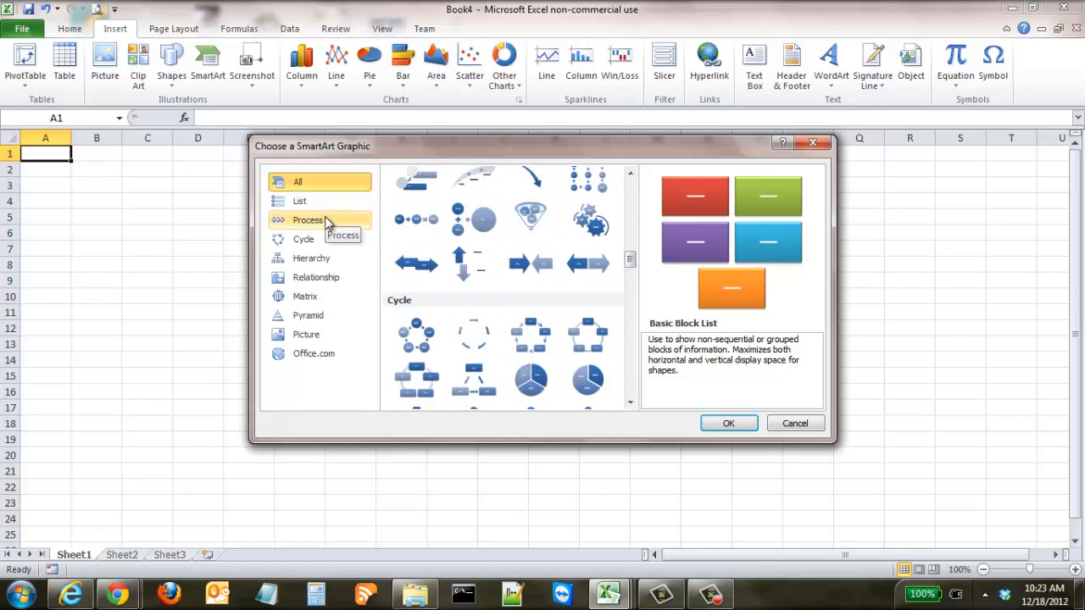
{"action": "mouse_move", "coordinate": [320, 257]}
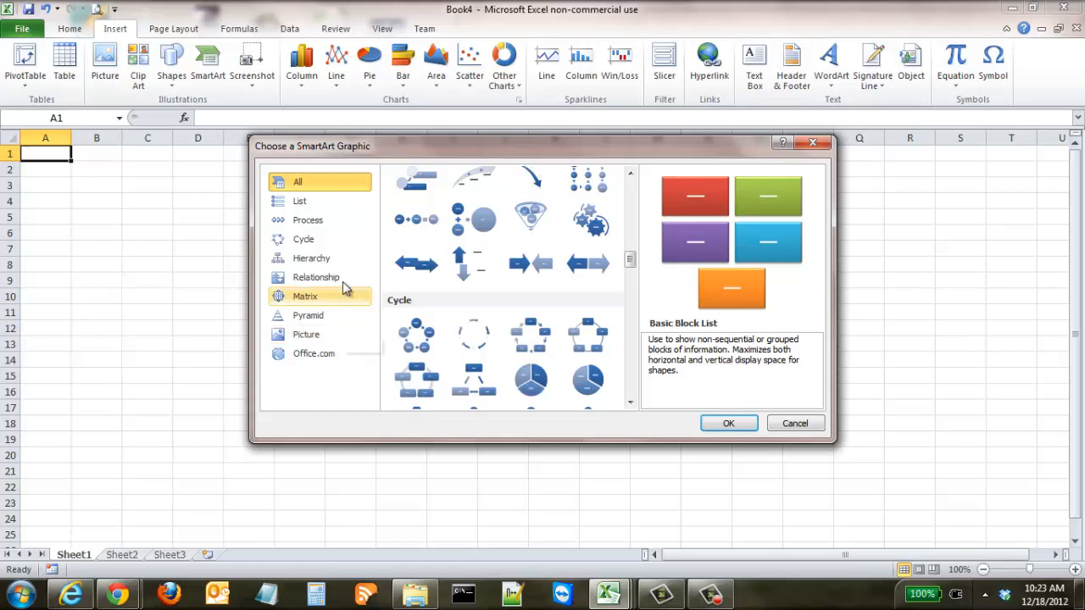
{"action": "left_click", "coordinate": [532, 220]}
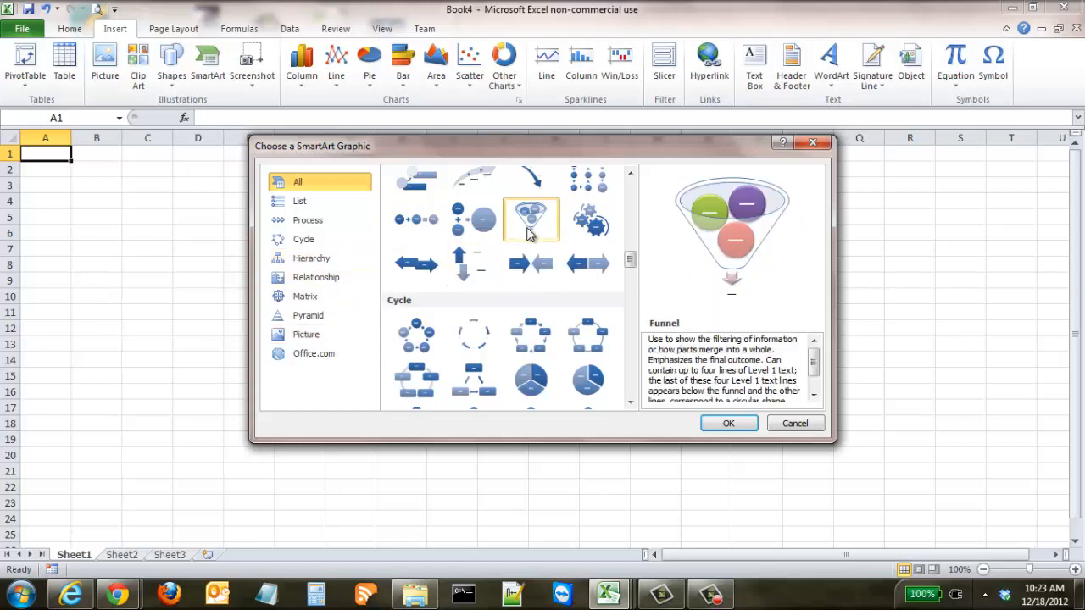
{"action": "left_click", "coordinate": [533, 219]}
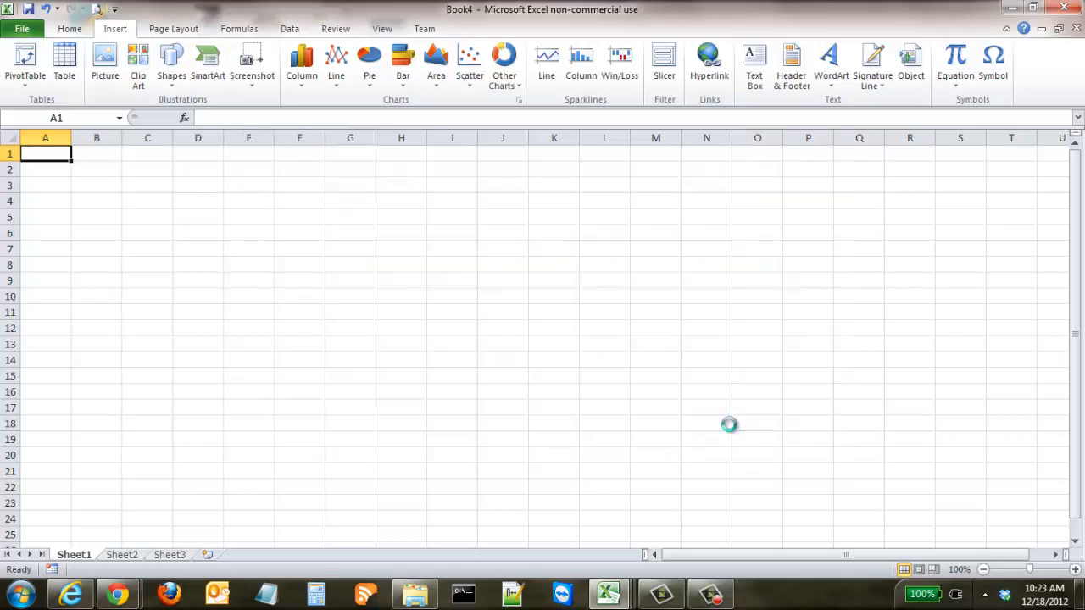
- Place the Funnel graphic on the sheet and enter its first text-pane bullet
{"action": "left_click", "coordinate": [207, 64]}
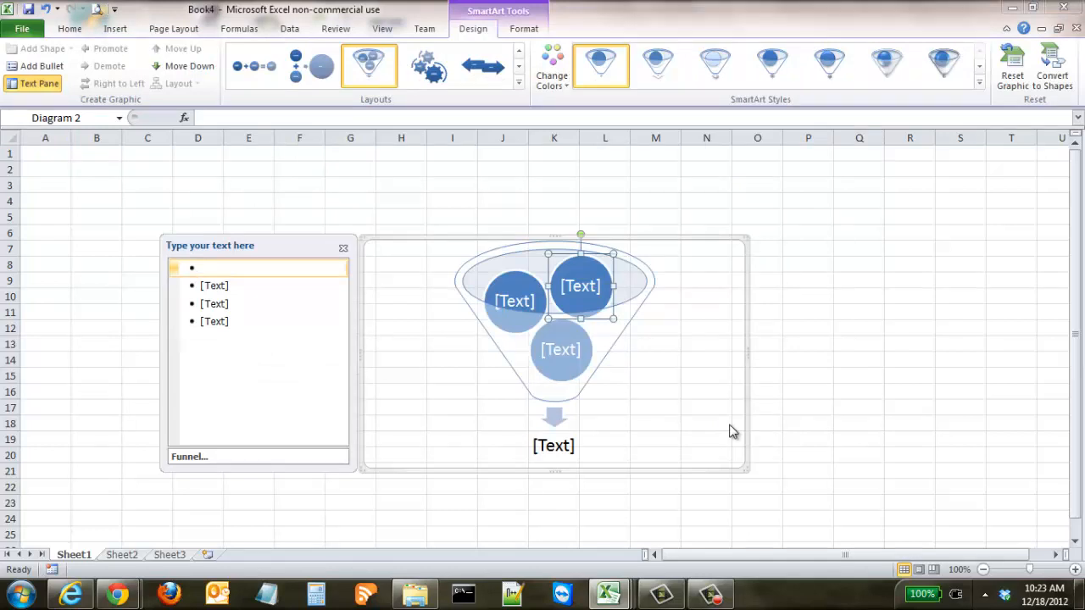
{"action": "left_click", "coordinate": [200, 268]}
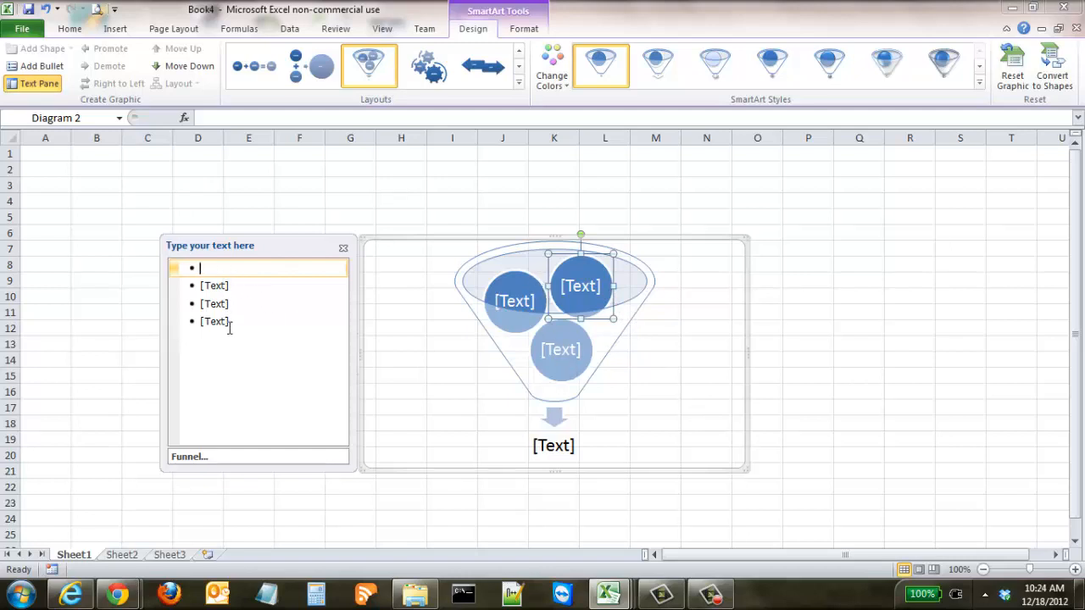
{"action": "mouse_move", "coordinate": [394, 321]}
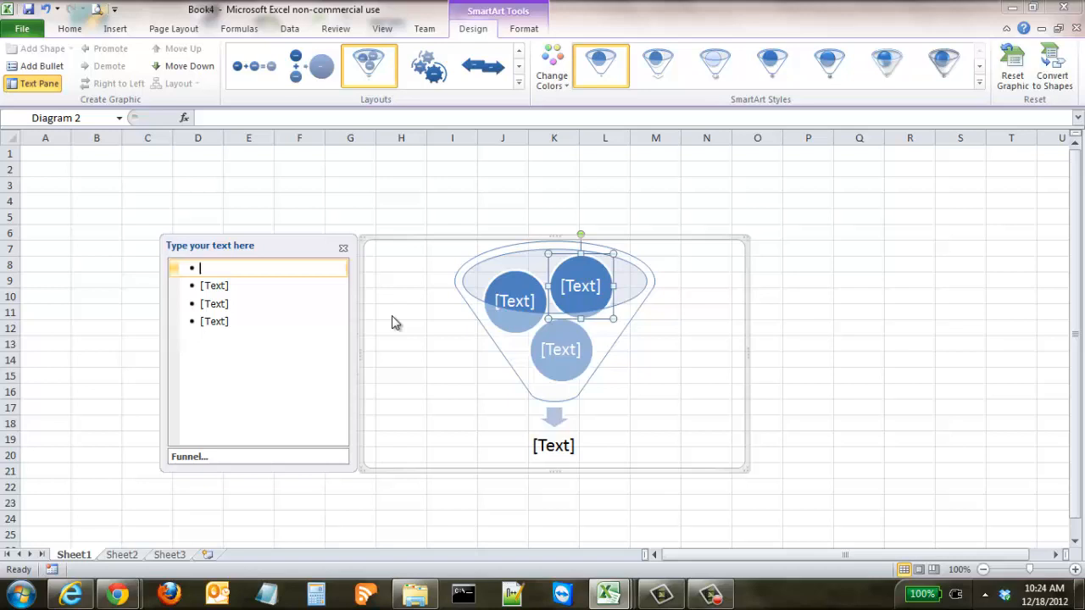
{"action": "mouse_move", "coordinate": [568, 303]}
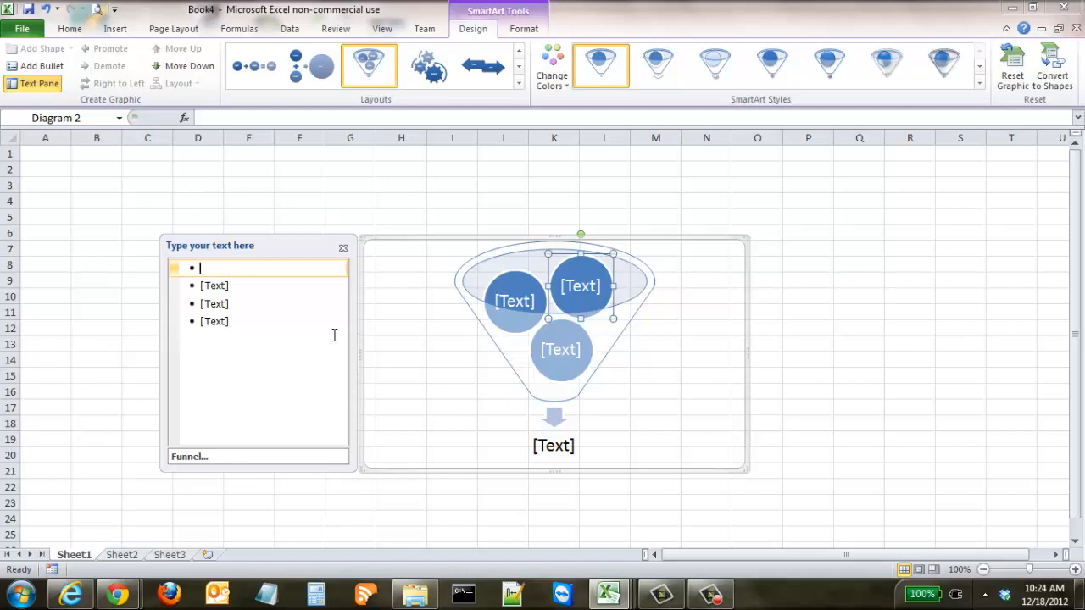
- Label the three funnel circles Offense, Defense and Pitching
{"action": "type", "text": "Offense"}
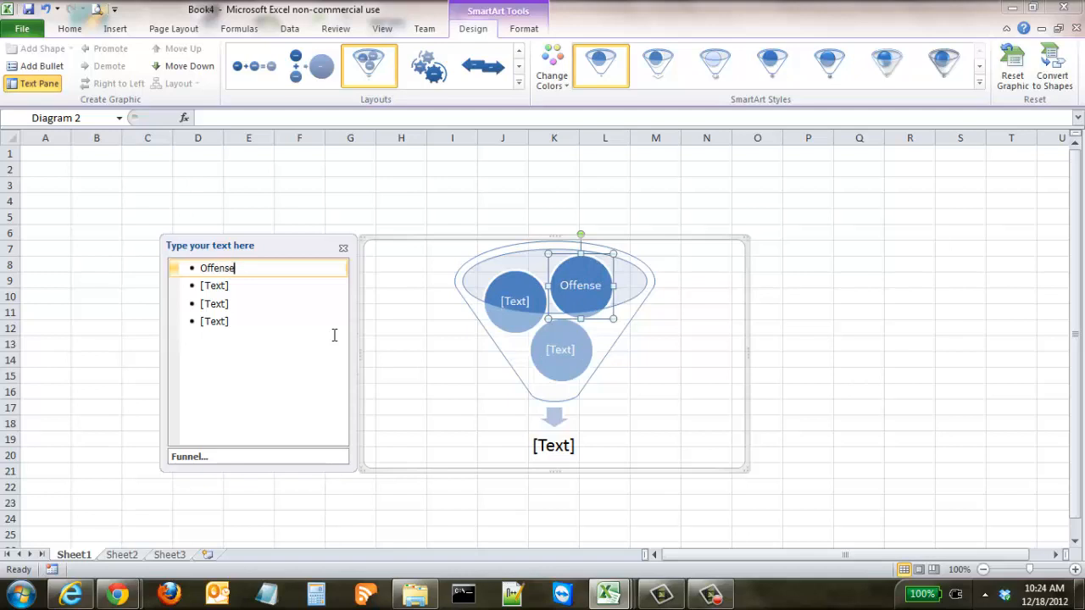
{"action": "type", "text": "Defense"}
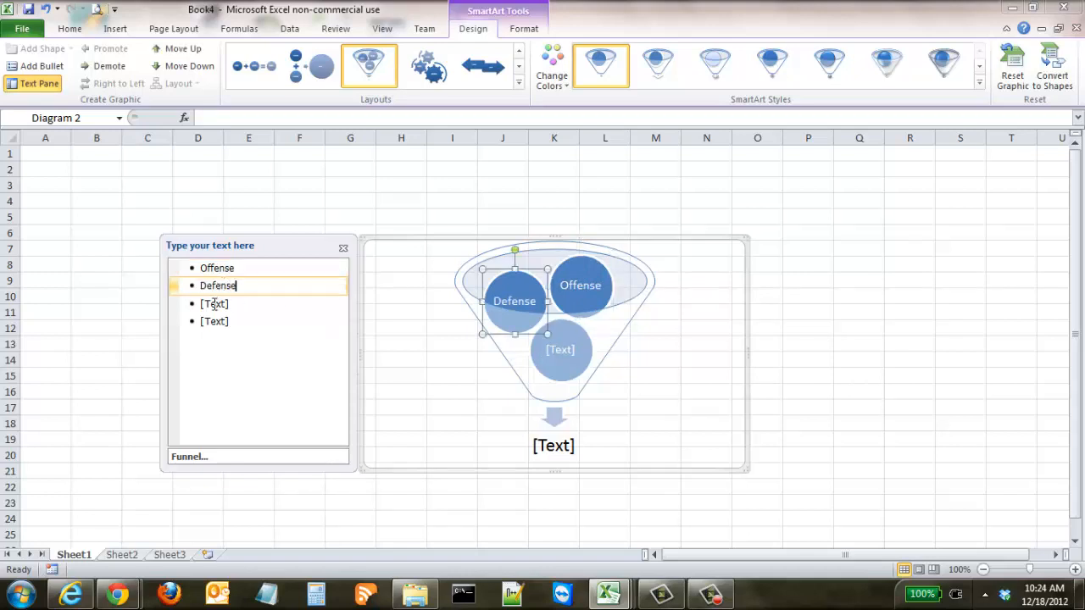
{"action": "type", "text": "Pitch"}
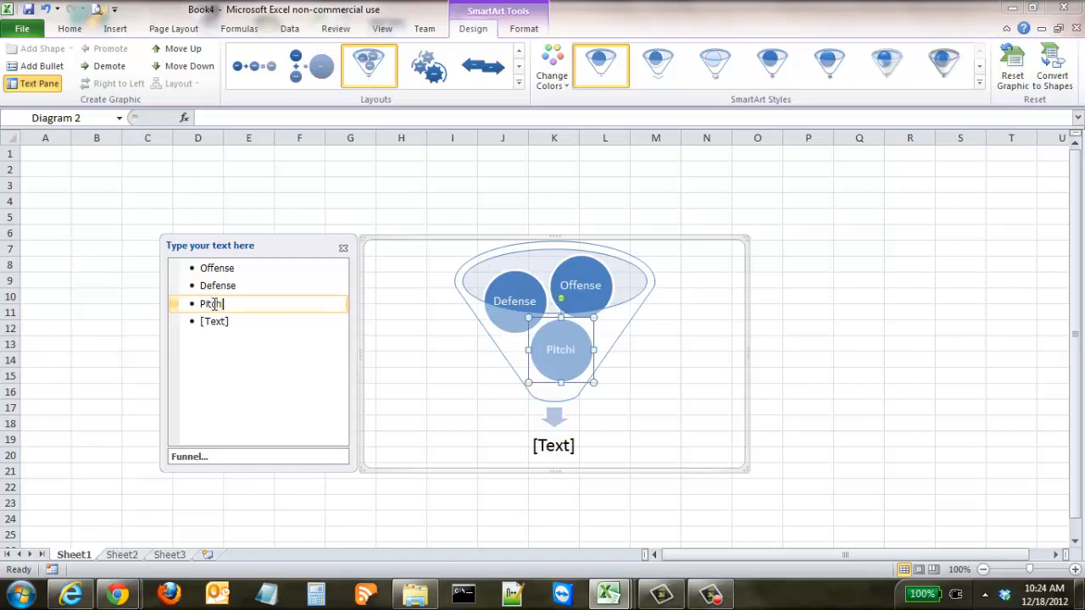
{"action": "type", "text": "ing"}
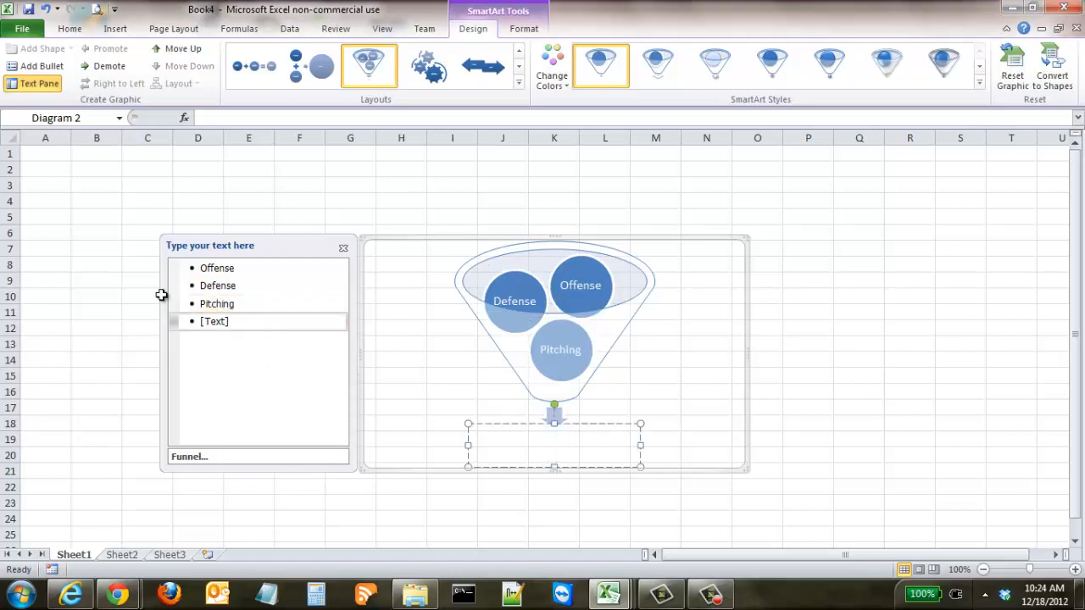
- Label the funnel's outcome under the arrow Winning Team
{"action": "left_click", "coordinate": [254, 322]}
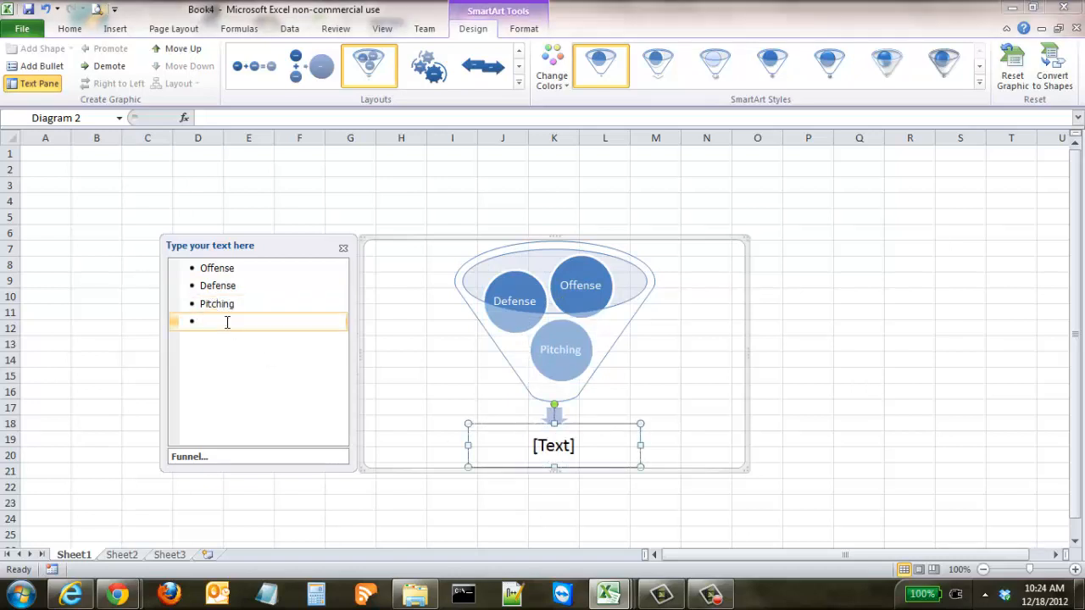
{"action": "type", "text": "Winn"}
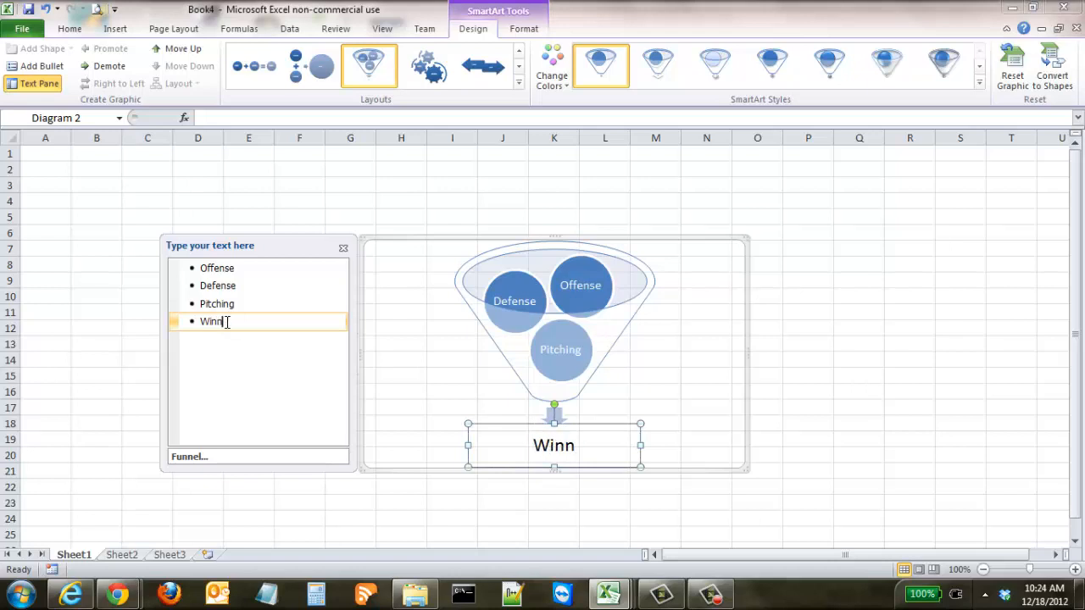
{"action": "type", "text": "ing Team"}
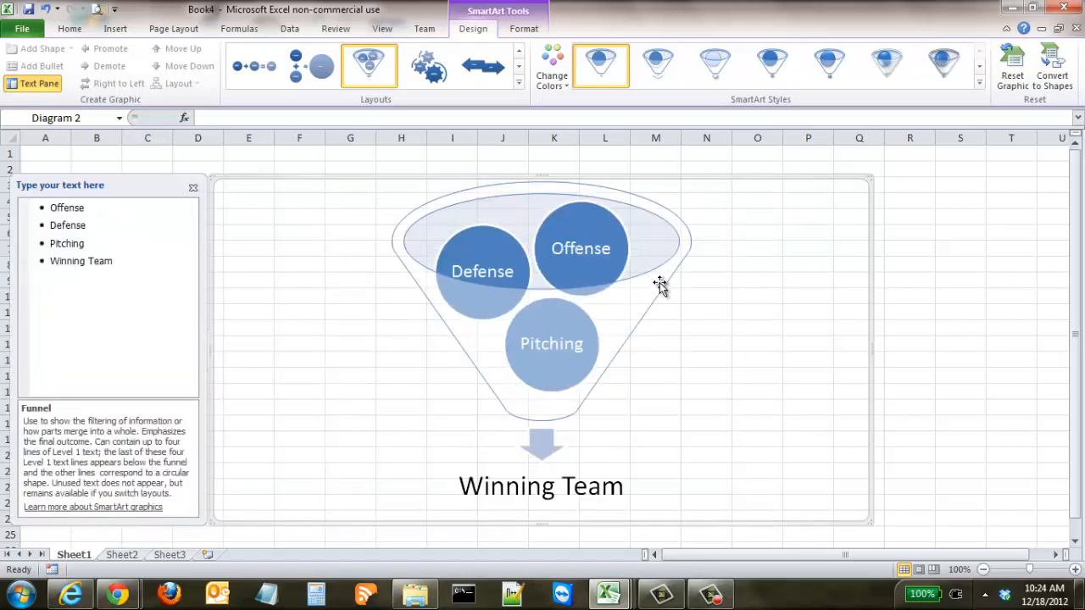
{"action": "mouse_move", "coordinate": [661, 284]}
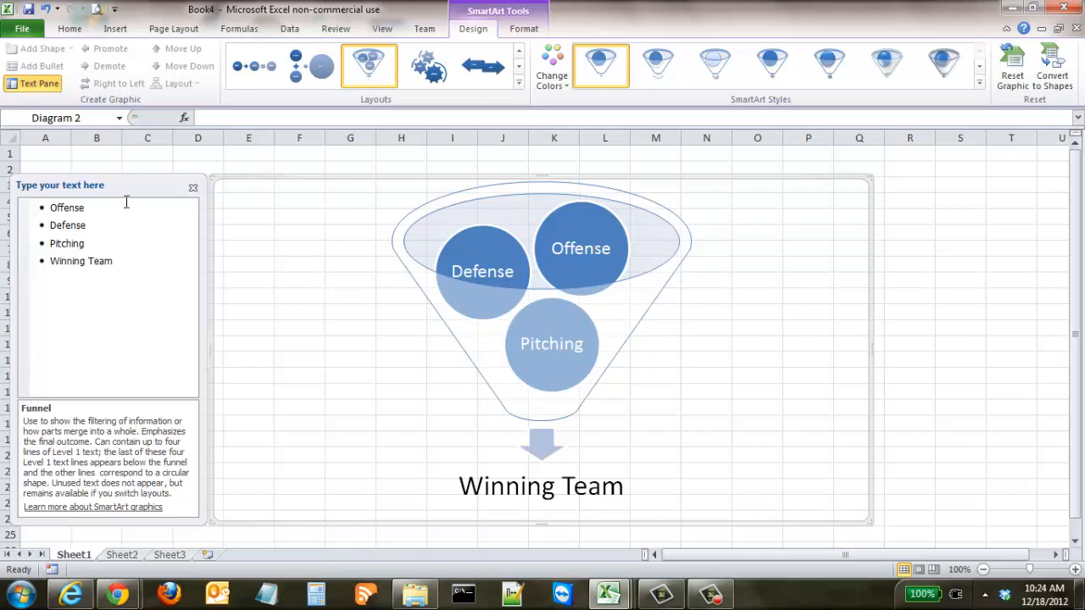
- Replace the Offense circle's text with Batting drills and cage work
{"action": "left_click", "coordinate": [68, 207]}
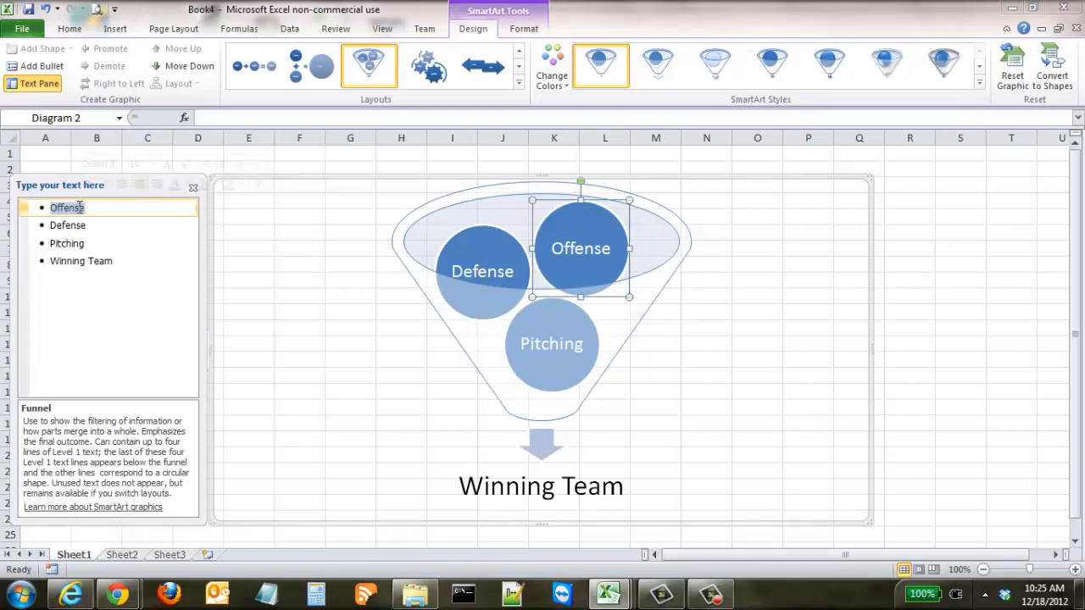
{"action": "type", "text": "Batting"}
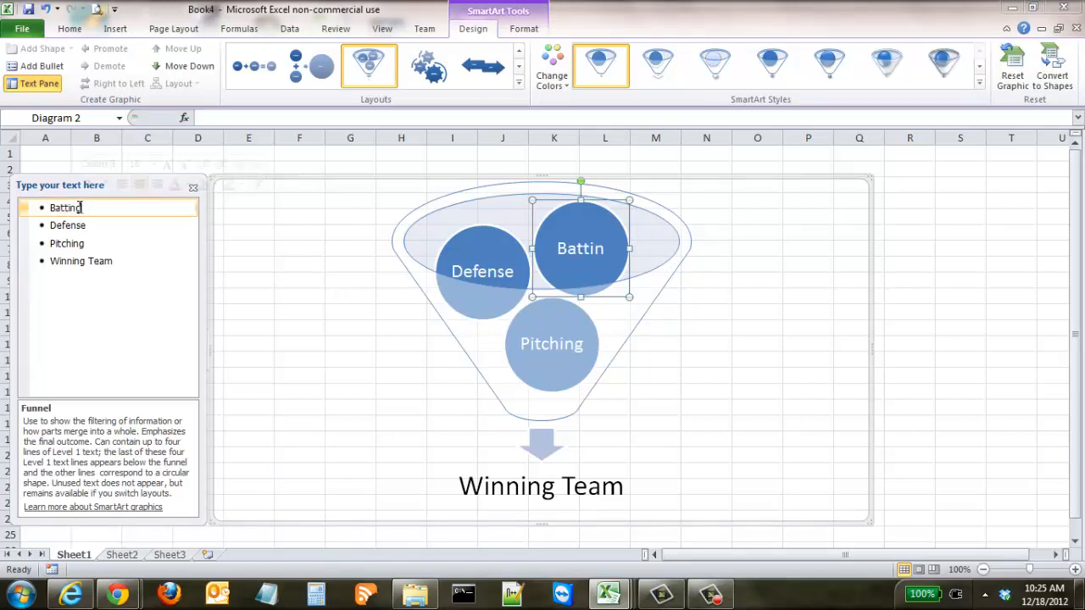
{"action": "type", "text": "drills and"}
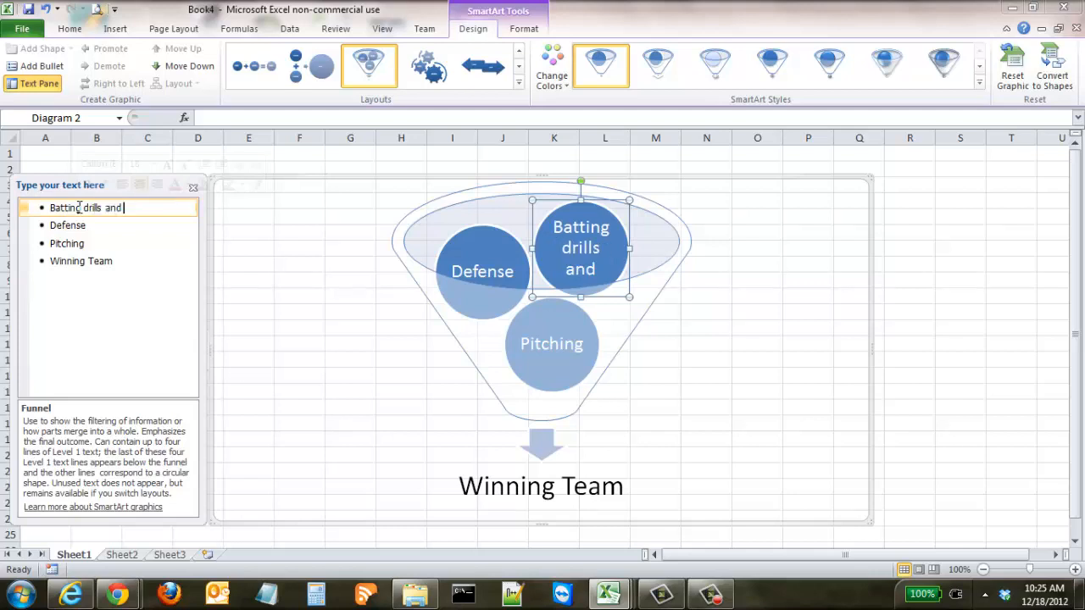
{"action": "type", "text": "cage work"}
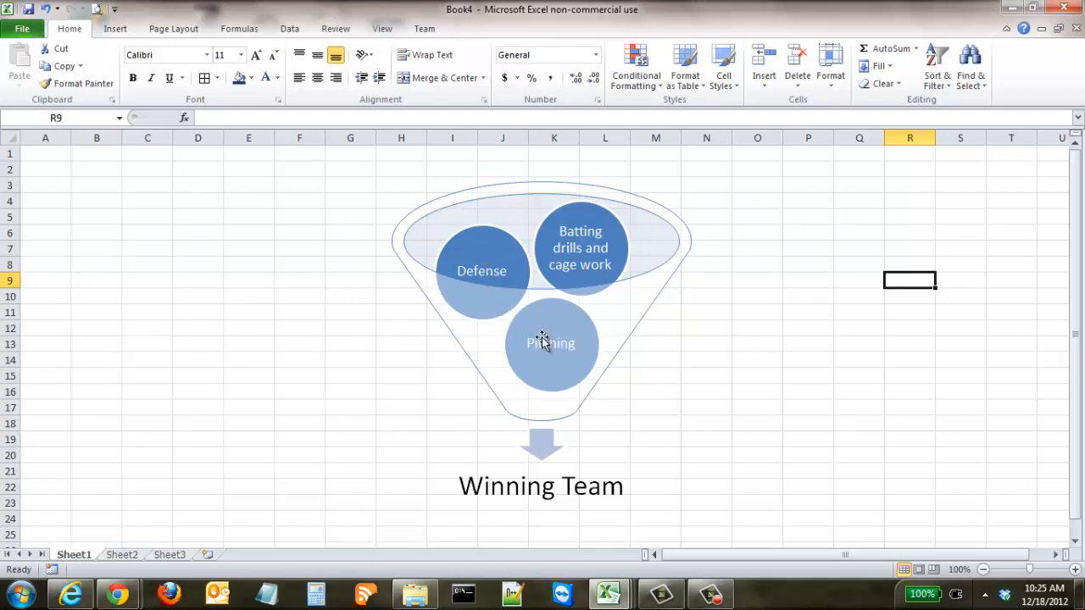
{"action": "mouse_move", "coordinate": [827, 283]}
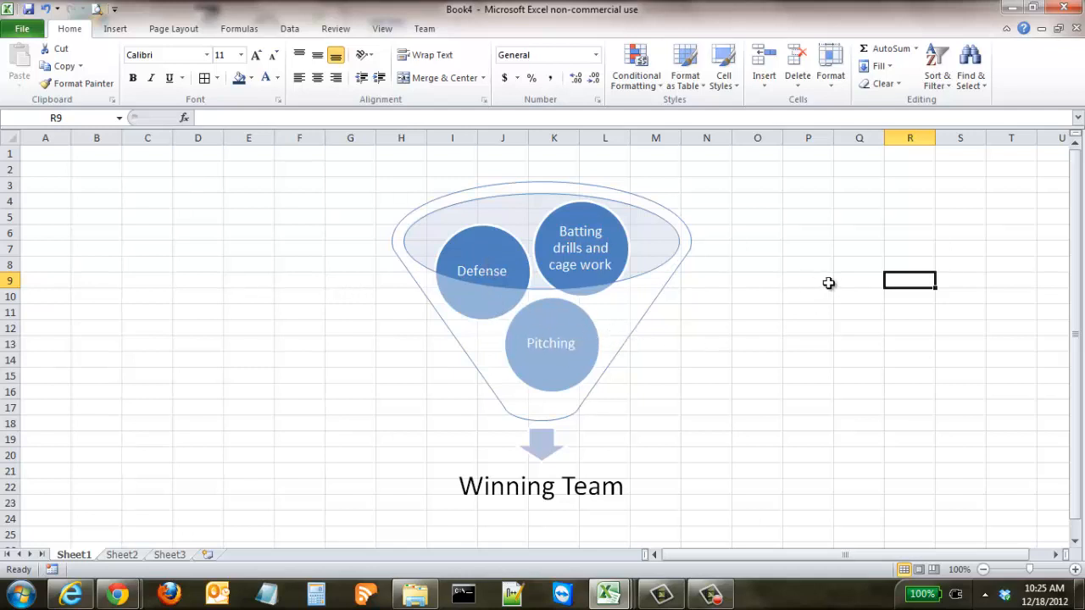
{"action": "left_click", "coordinate": [580, 248]}
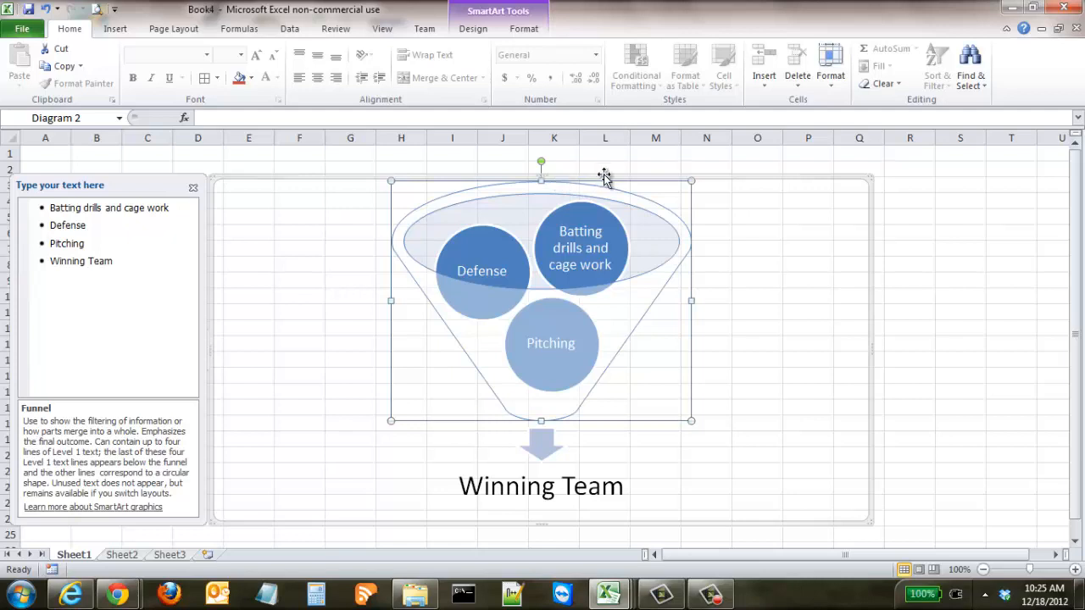
{"action": "mouse_move", "coordinate": [588, 156]}
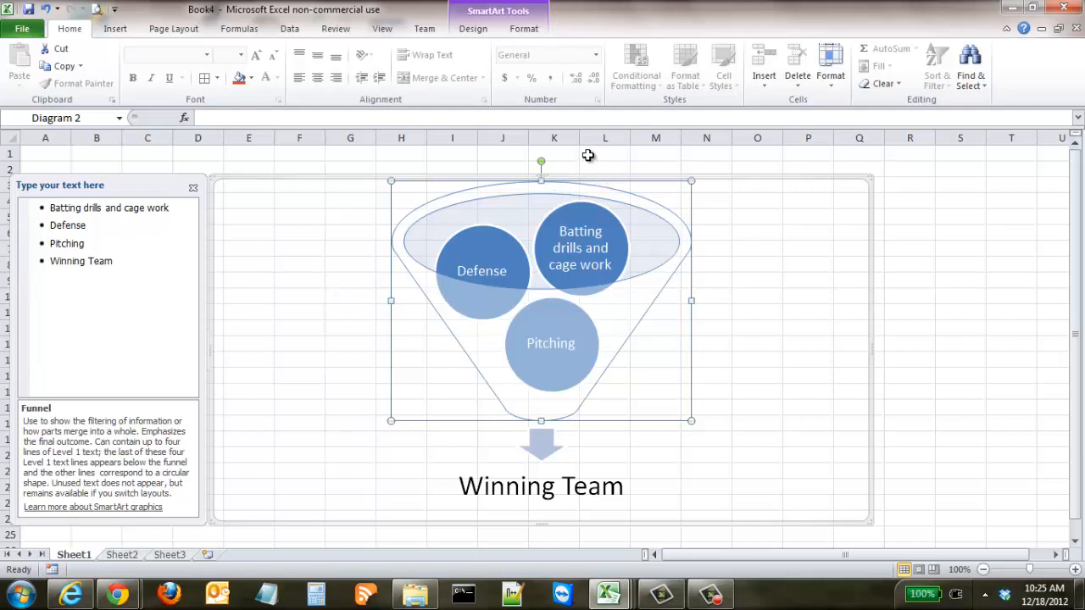
{"action": "left_click", "coordinate": [473, 28]}
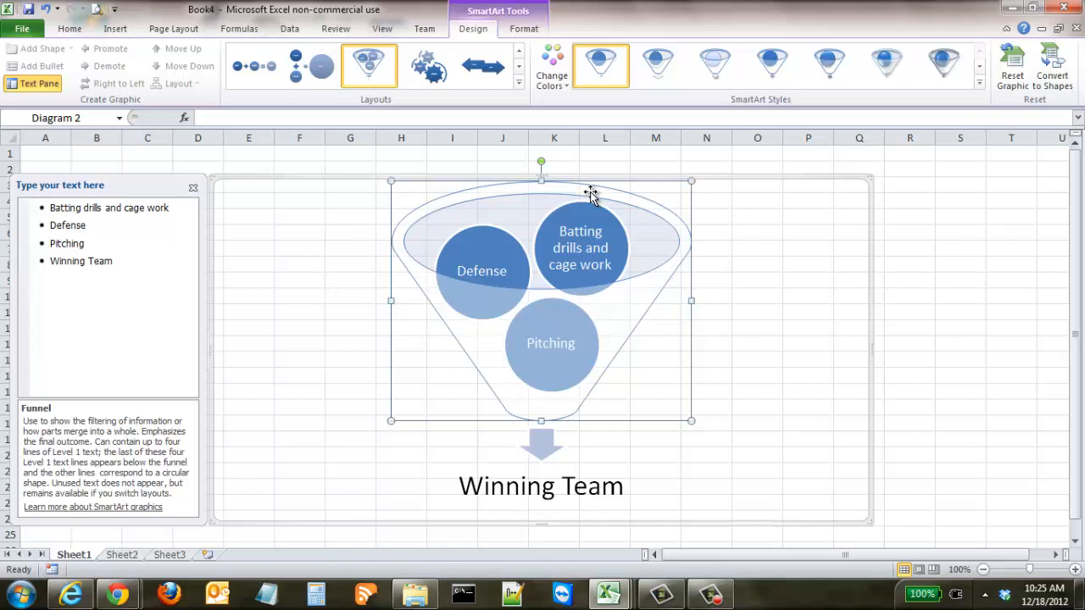
{"action": "mouse_move", "coordinate": [657, 66]}
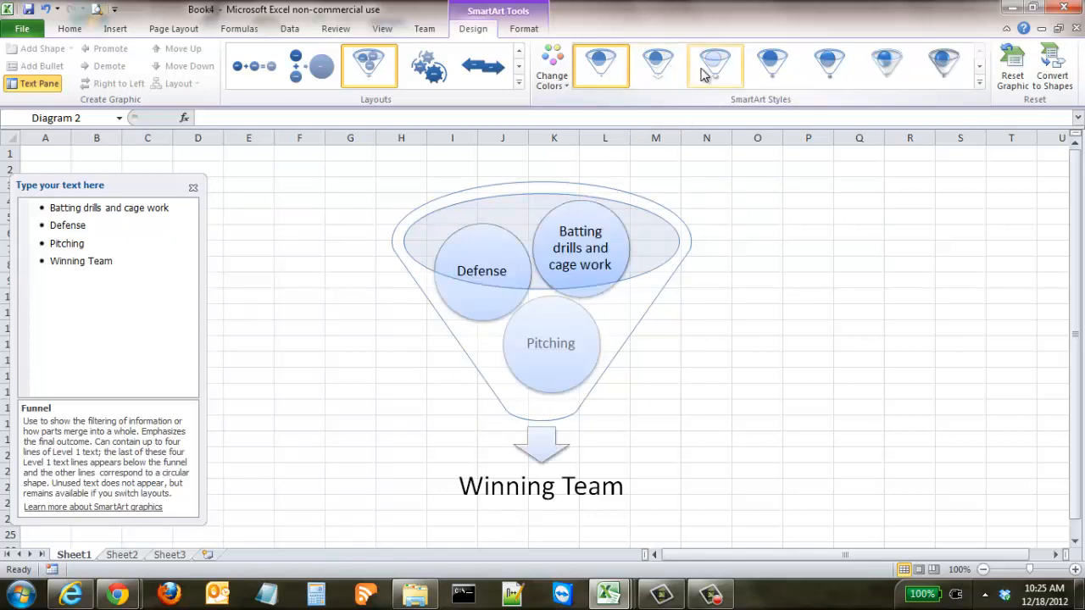
- Try SmartArt styles on the funnel and settle on the Moderate Effect style
{"action": "left_click", "coordinate": [771, 64]}
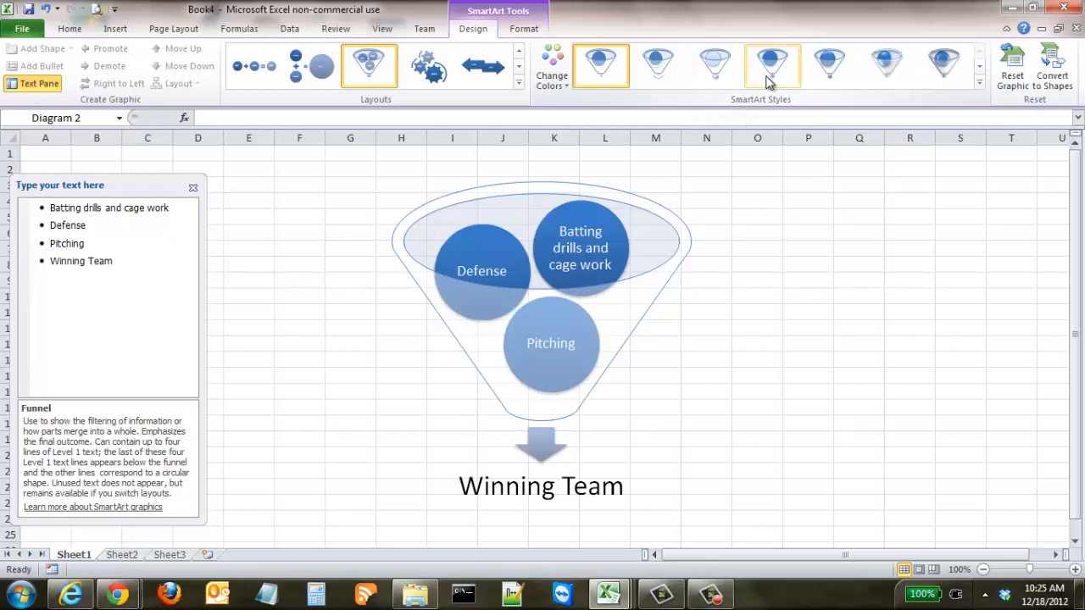
{"action": "mouse_move", "coordinate": [771, 64]}
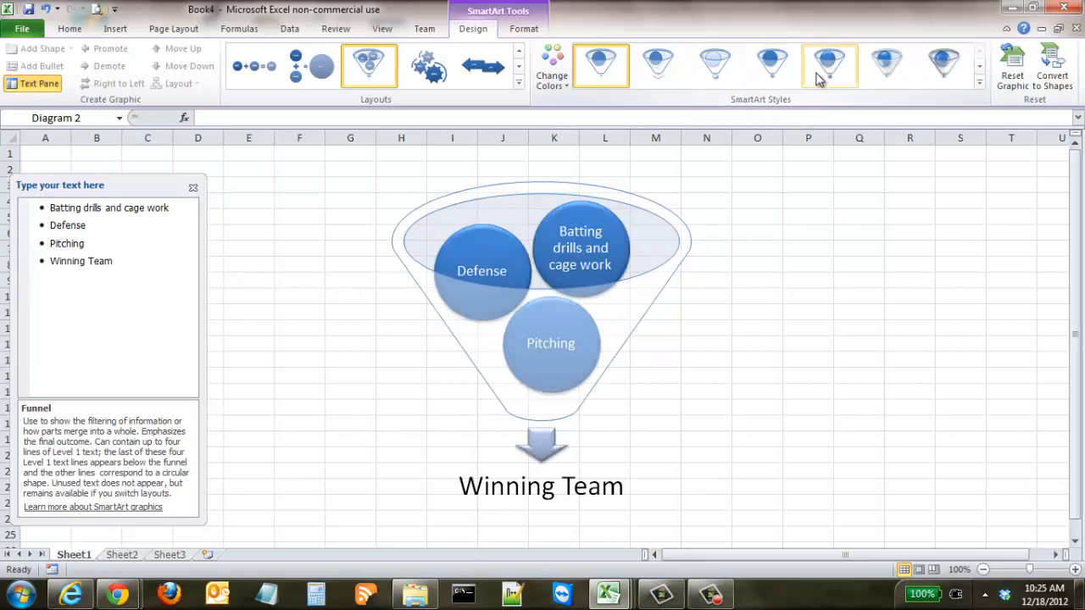
{"action": "mouse_move", "coordinate": [887, 64]}
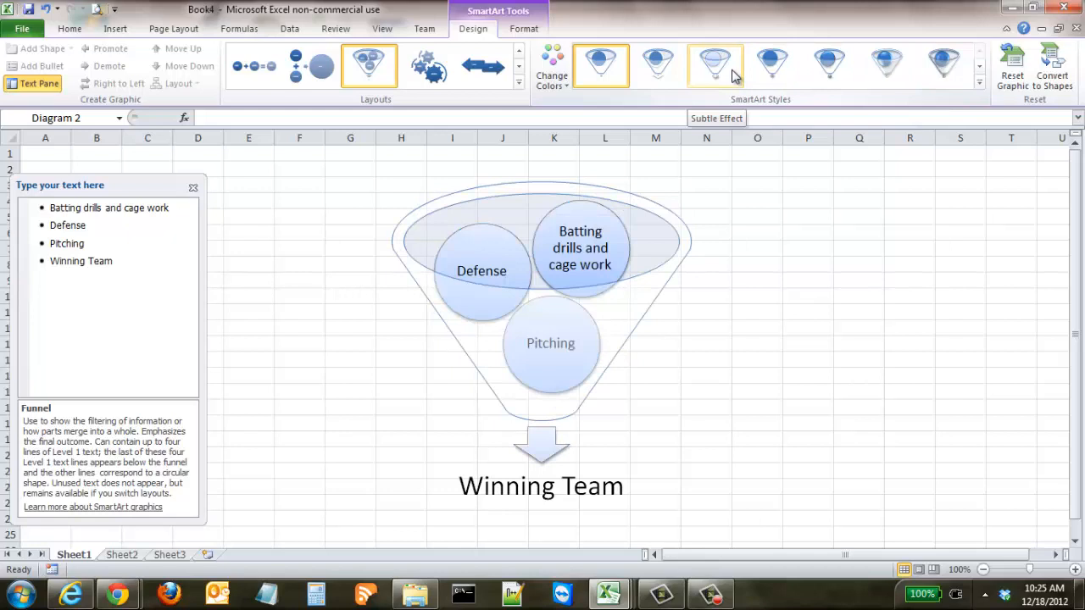
{"action": "left_click", "coordinate": [771, 65]}
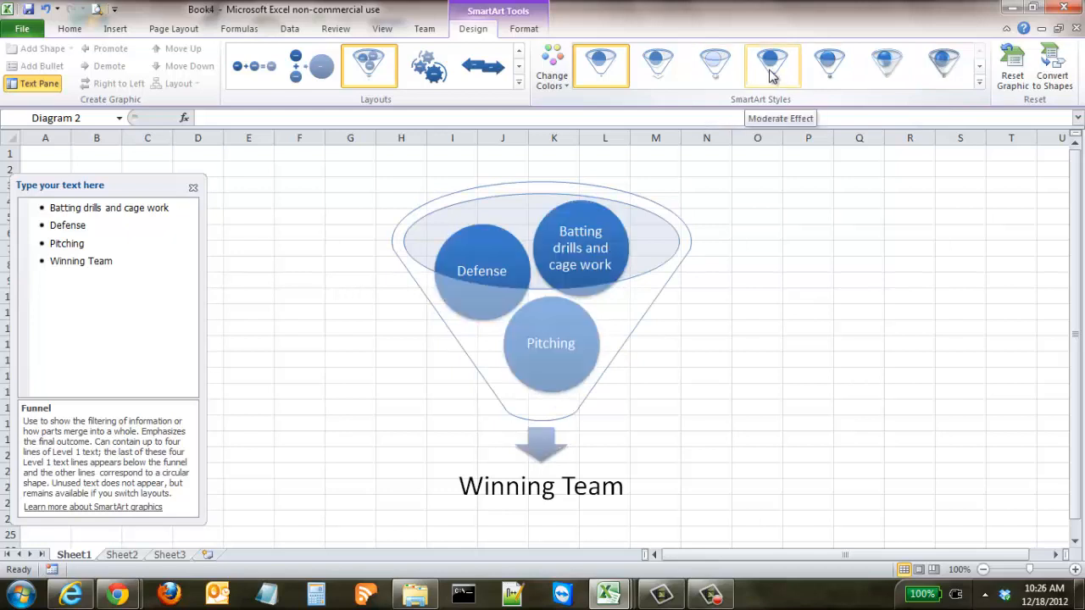
{"action": "left_click", "coordinate": [771, 65]}
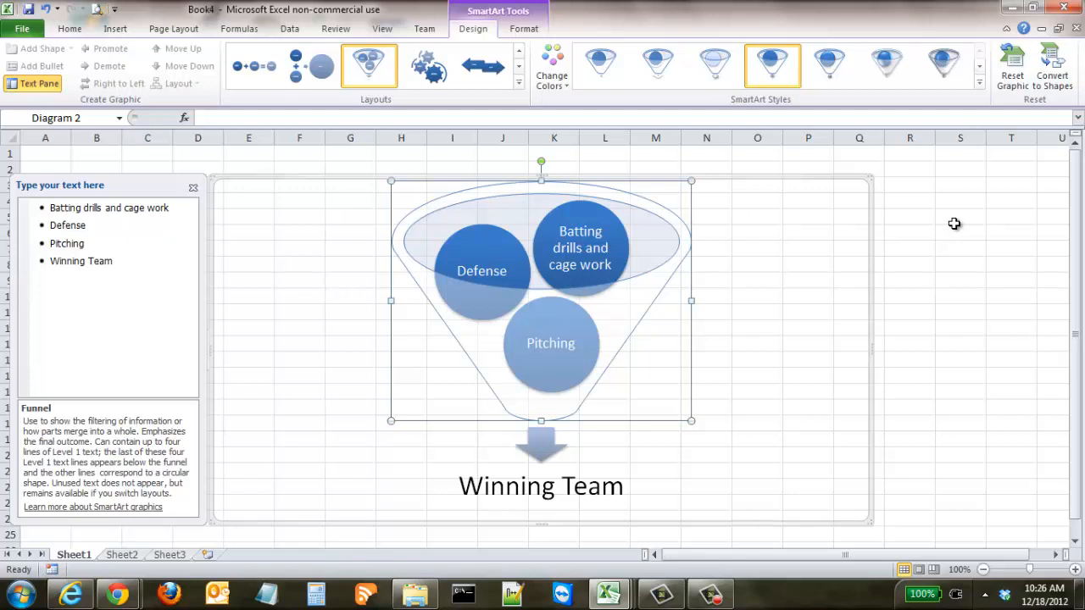
{"action": "mouse_move", "coordinate": [617, 110]}
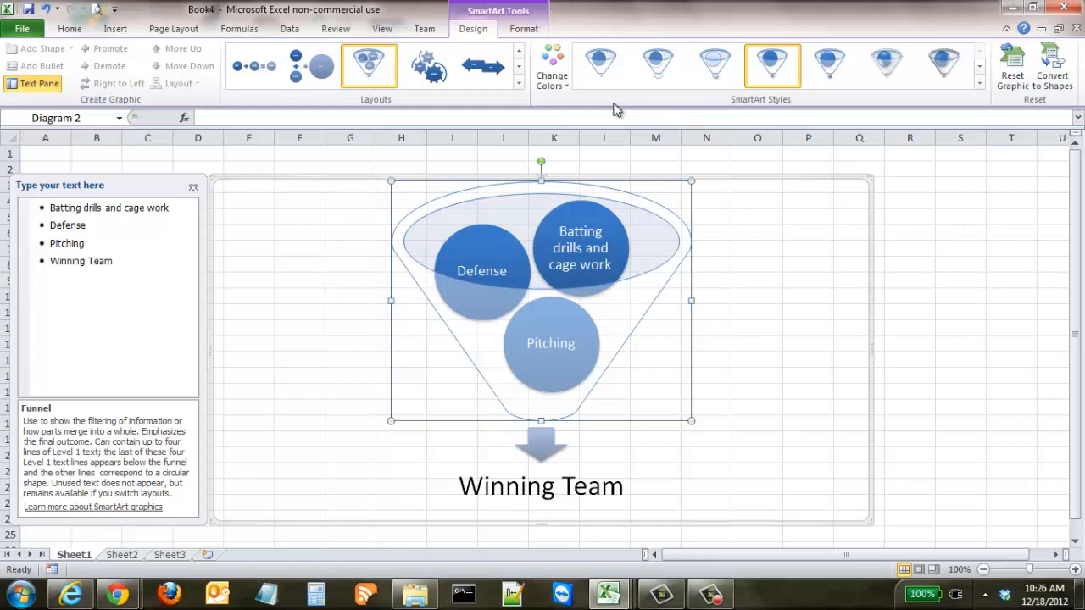
- Recolour the funnel with a Colorful scheme of teal, purple and green circles
{"action": "left_click", "coordinate": [552, 66]}
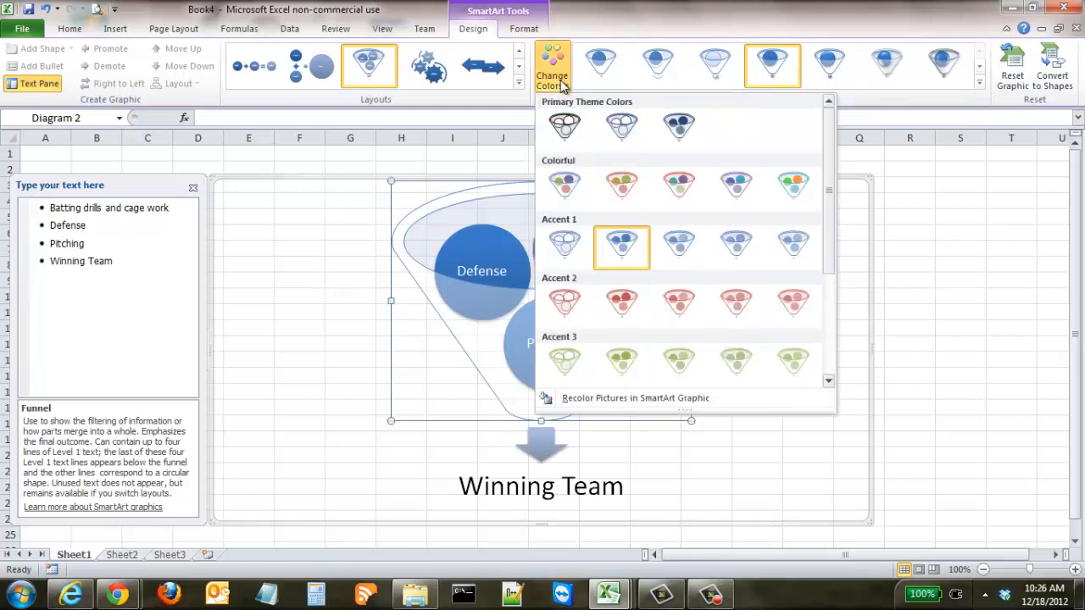
{"action": "left_click", "coordinate": [793, 184]}
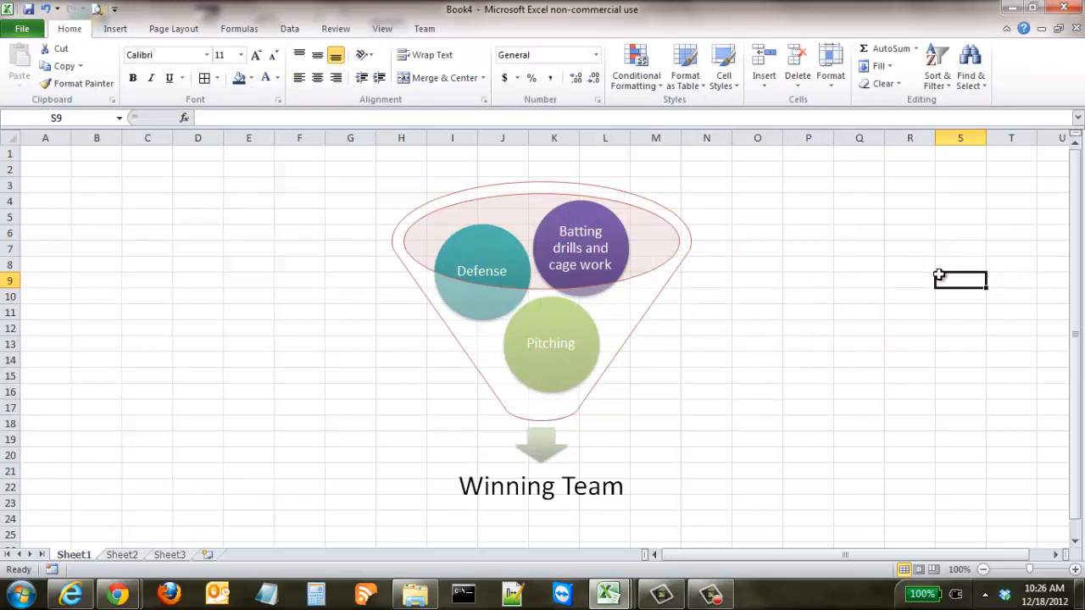
{"action": "mouse_move", "coordinate": [693, 247]}
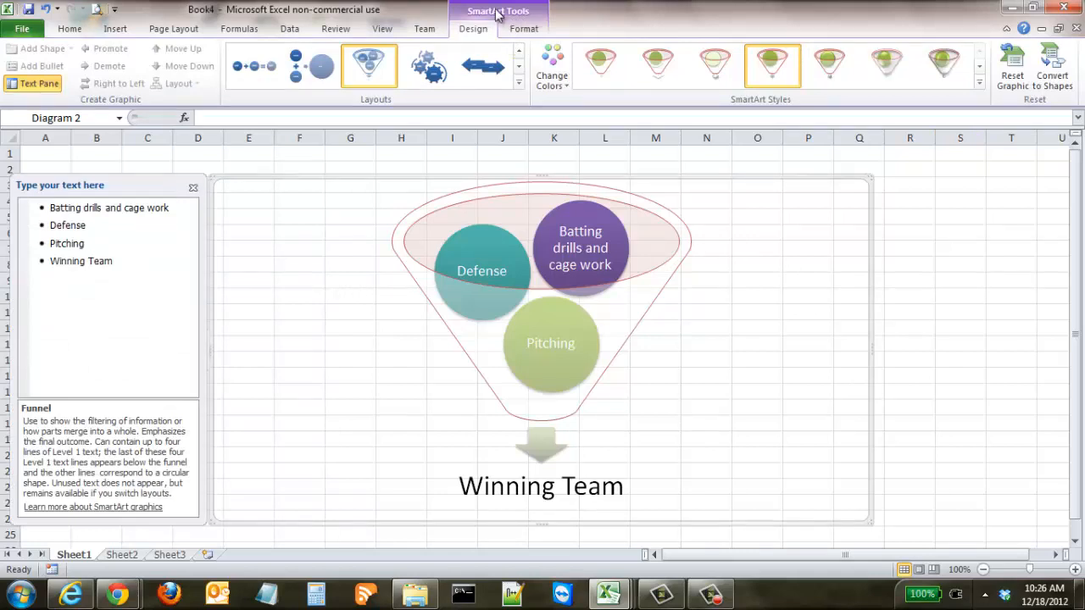
{"action": "mouse_move", "coordinate": [553, 68]}
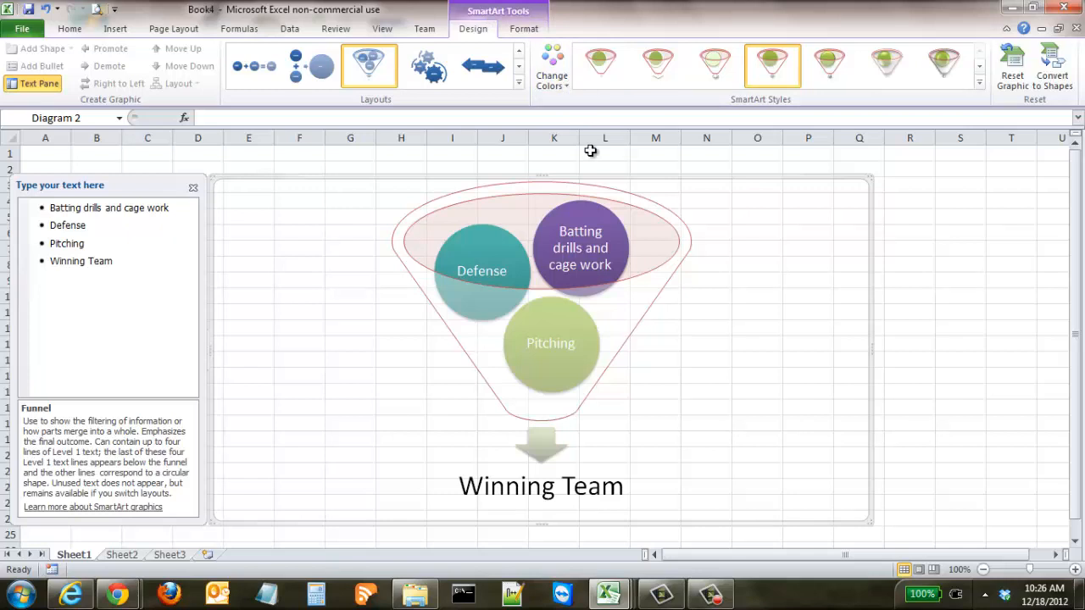
{"action": "mouse_move", "coordinate": [646, 156]}
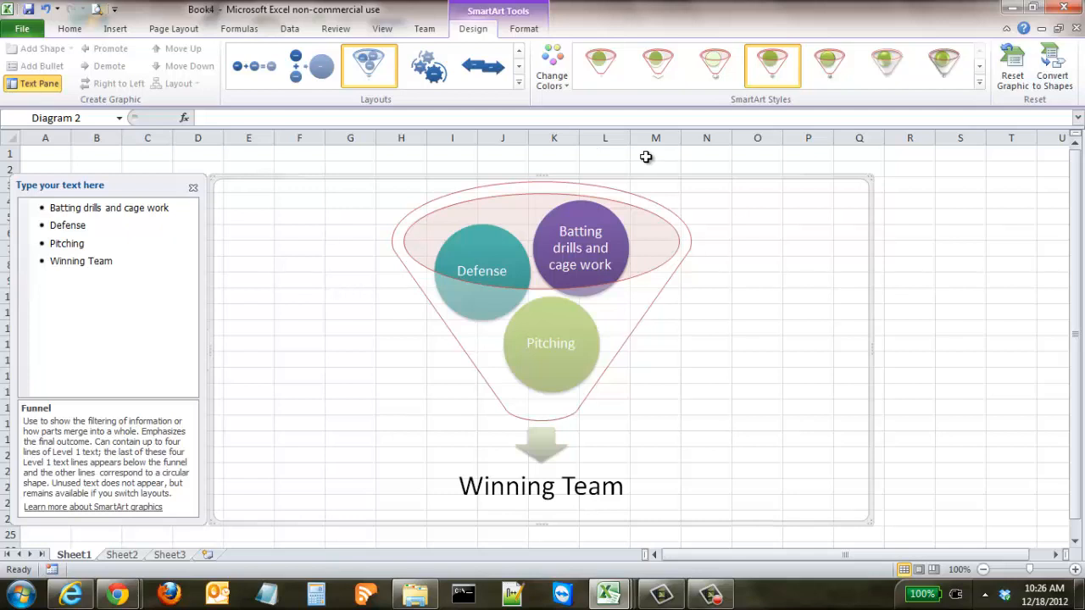
{"action": "left_click", "coordinate": [518, 81]}
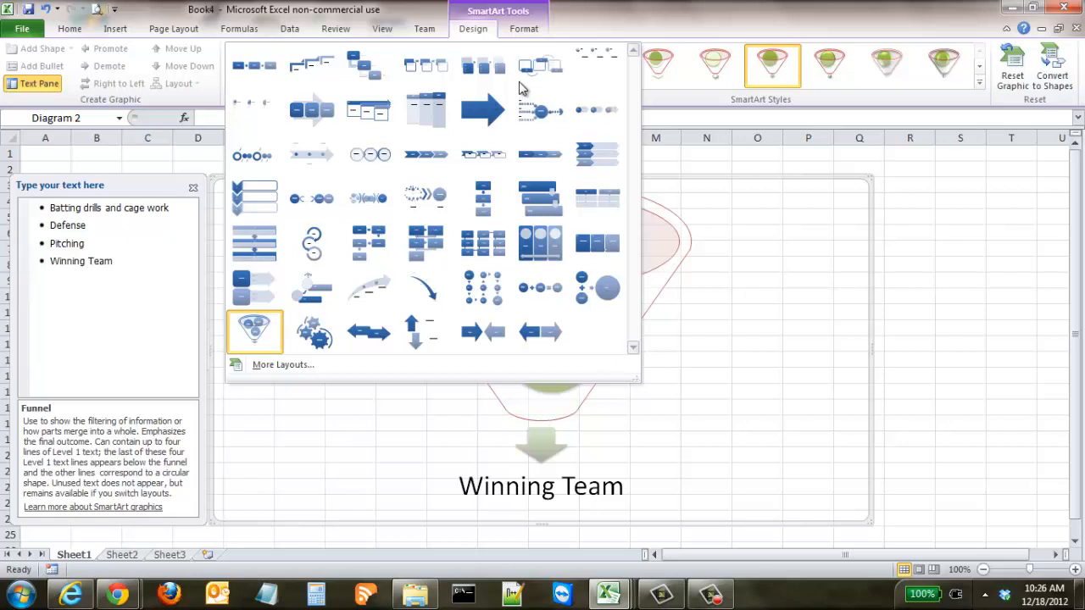
{"action": "mouse_move", "coordinate": [311, 154]}
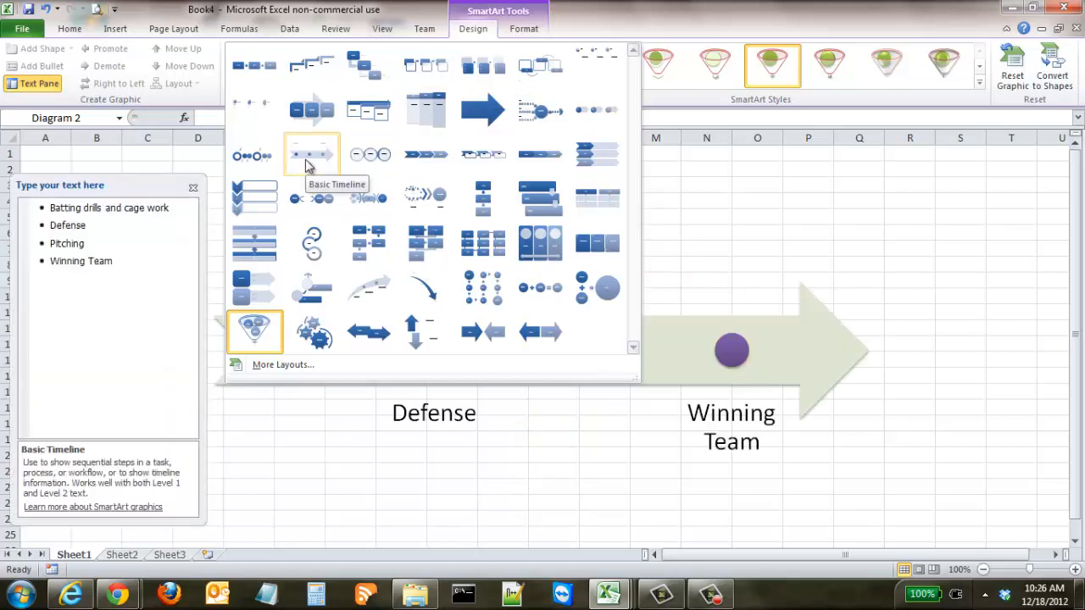
- Switch the diagram to a Basic Timeline arrow keeping the four labels
{"action": "left_click", "coordinate": [312, 156]}
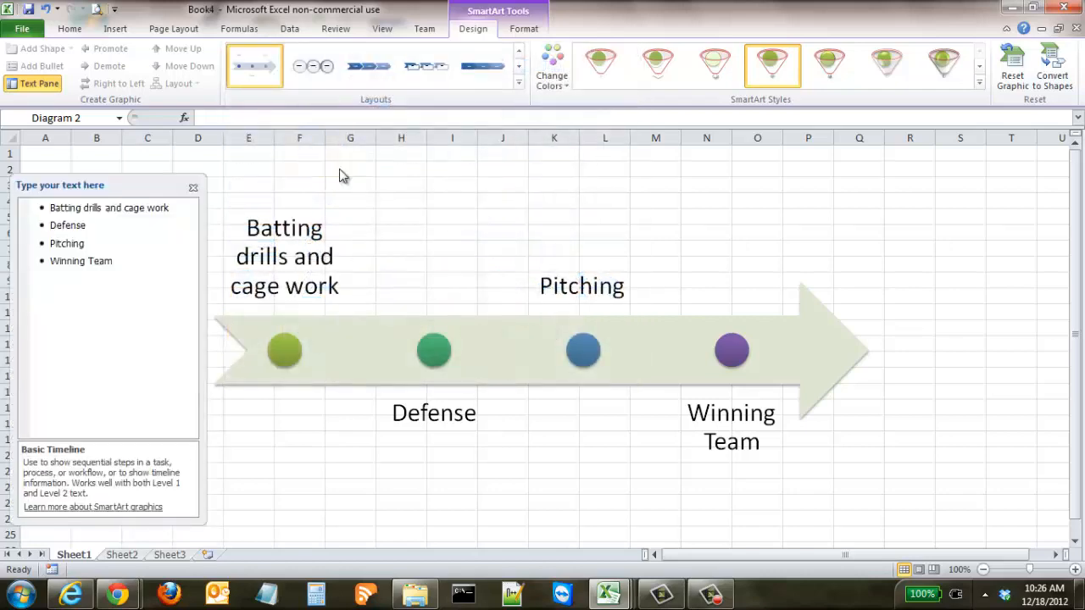
{"action": "left_click", "coordinate": [960, 247]}
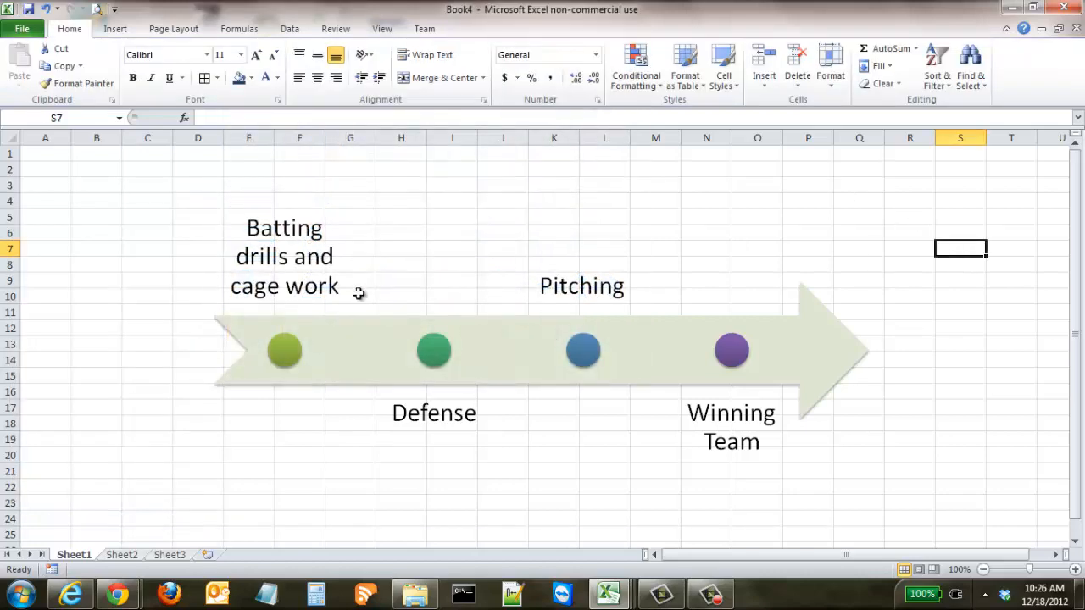
{"action": "mouse_move", "coordinate": [315, 244]}
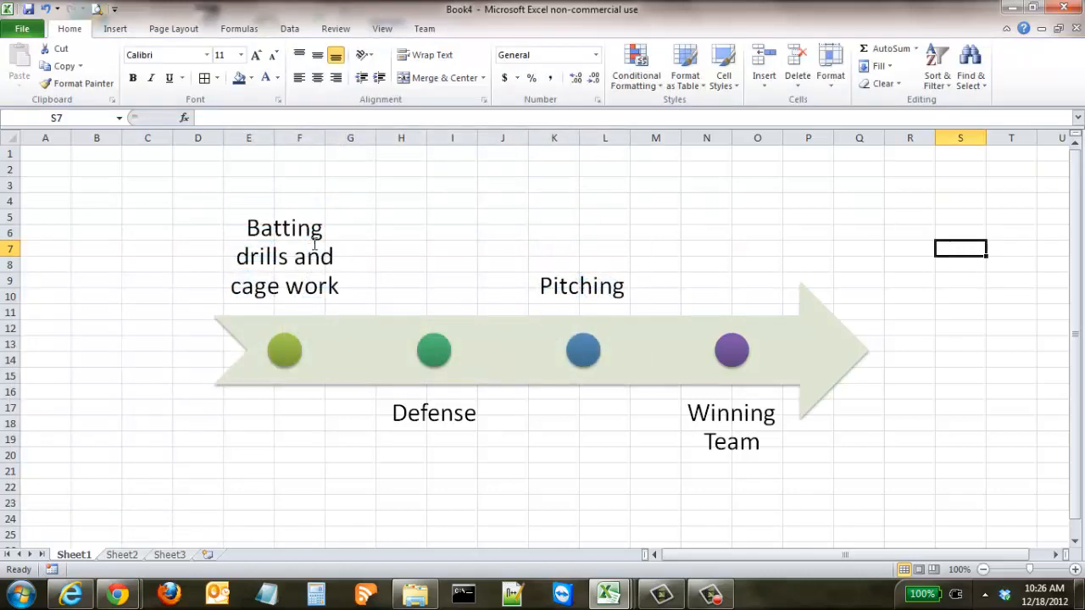
{"action": "mouse_move", "coordinate": [570, 286]}
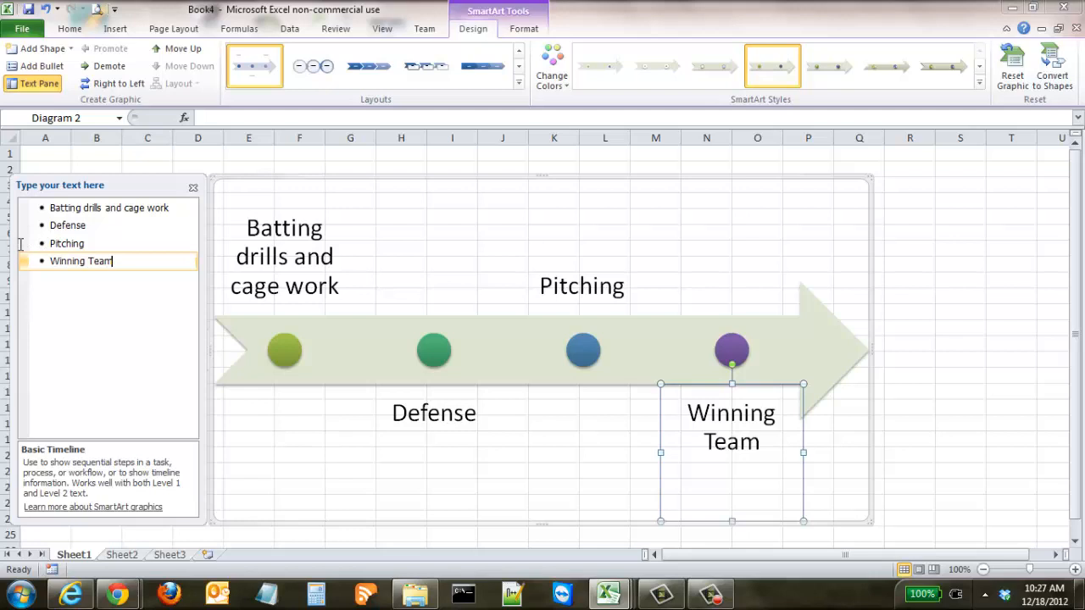
- Replace the Pitching step with Mound work and pullpen and add an empty following step
{"action": "left_click", "coordinate": [67, 244]}
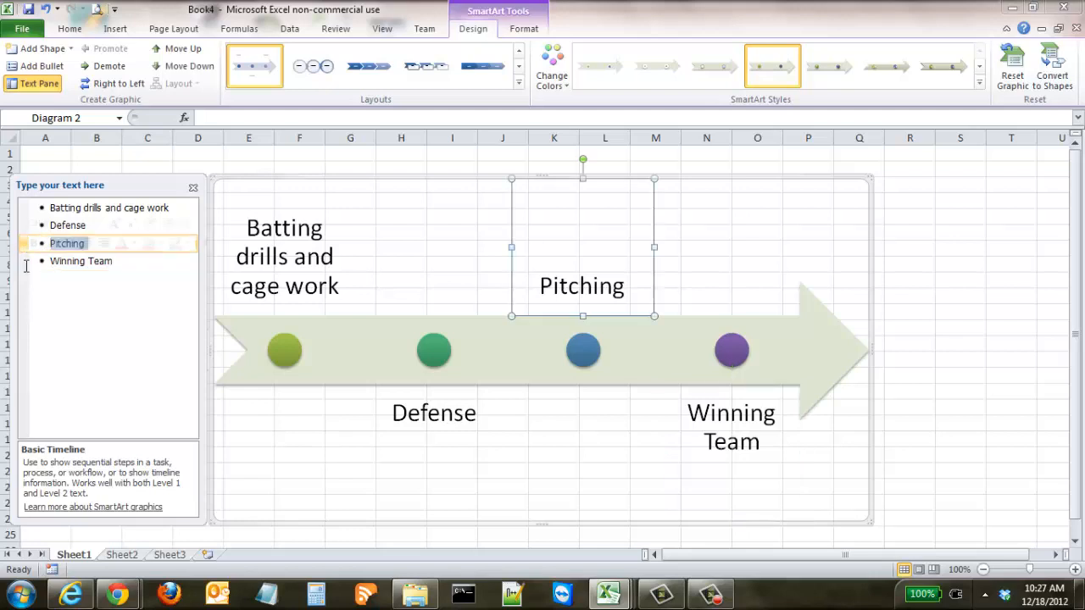
{"action": "left_click", "coordinate": [81, 261]}
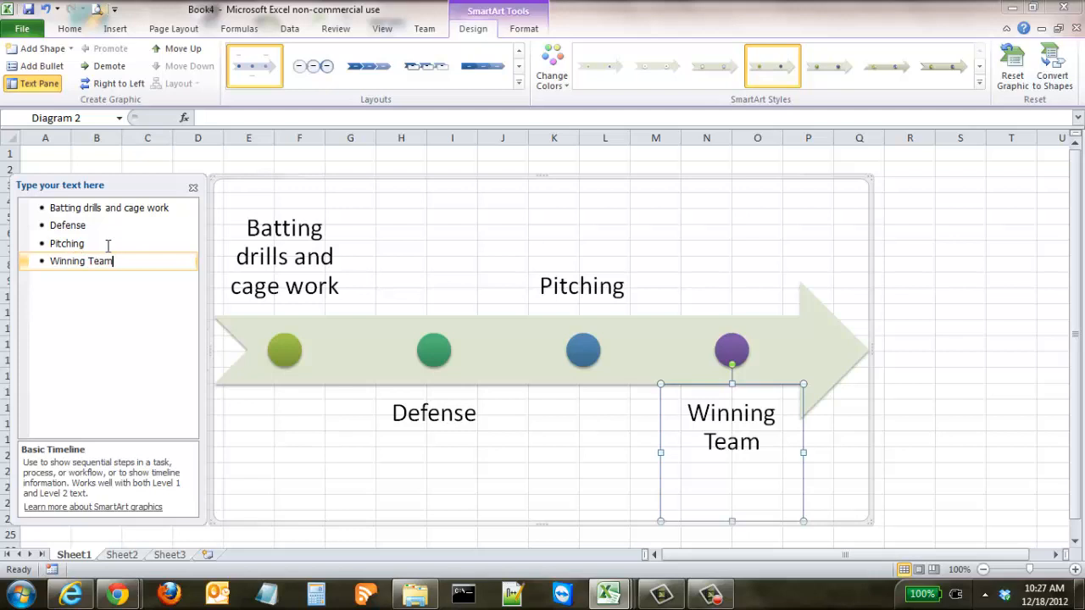
{"action": "left_click", "coordinate": [68, 244]}
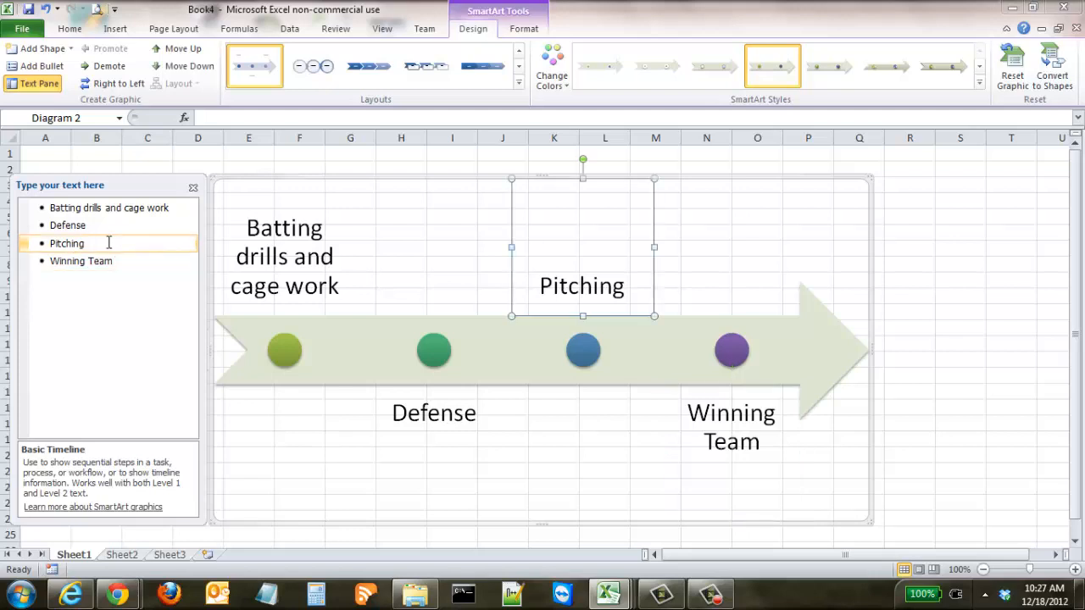
{"action": "key", "text": "Backspace"}
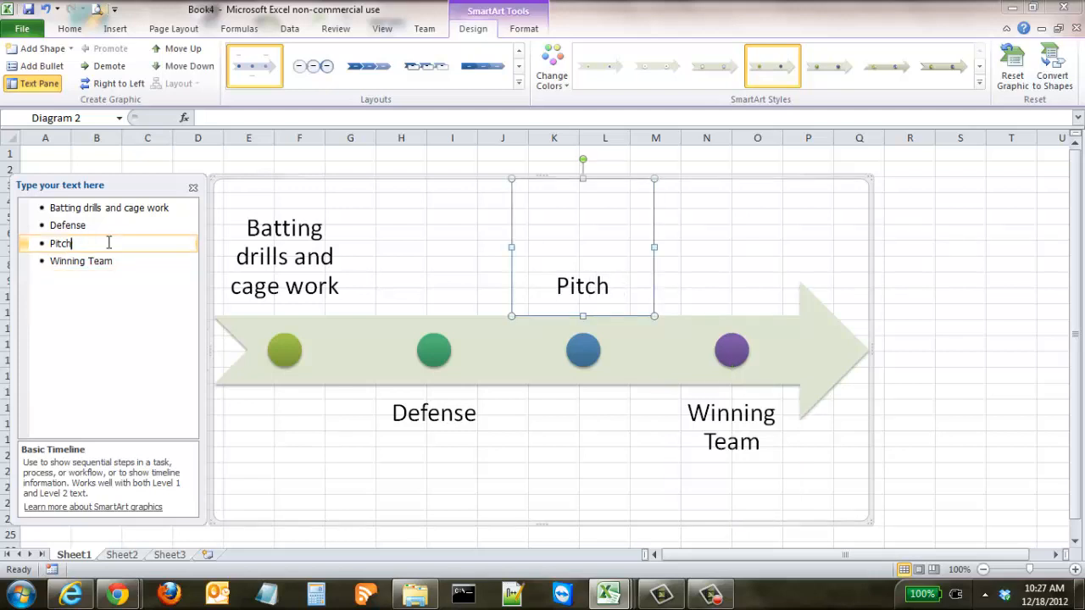
{"action": "type", "text": "Mound"}
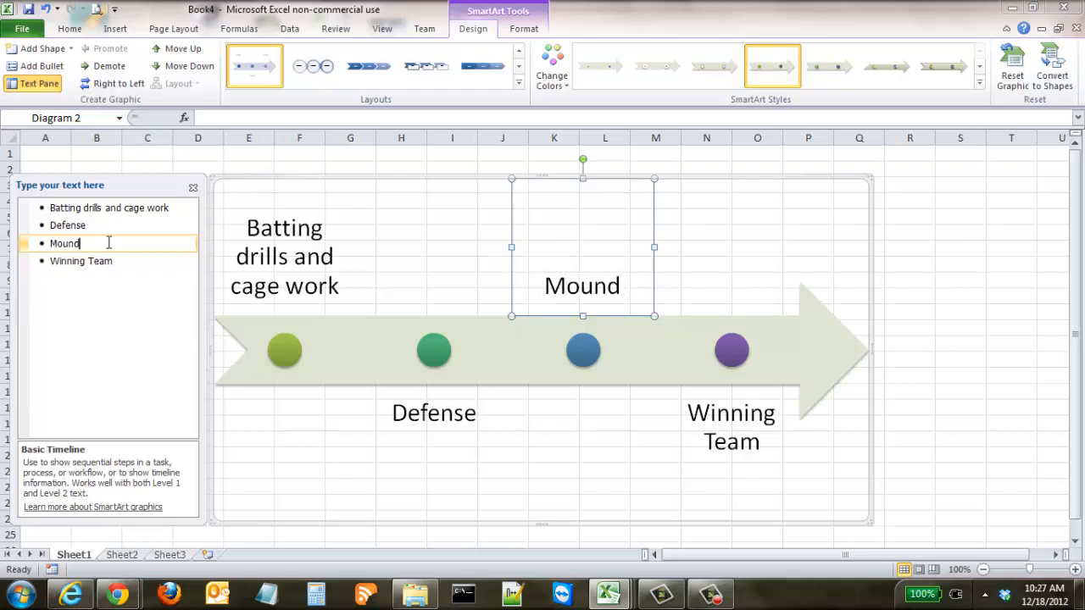
{"action": "type", "text": "work and"}
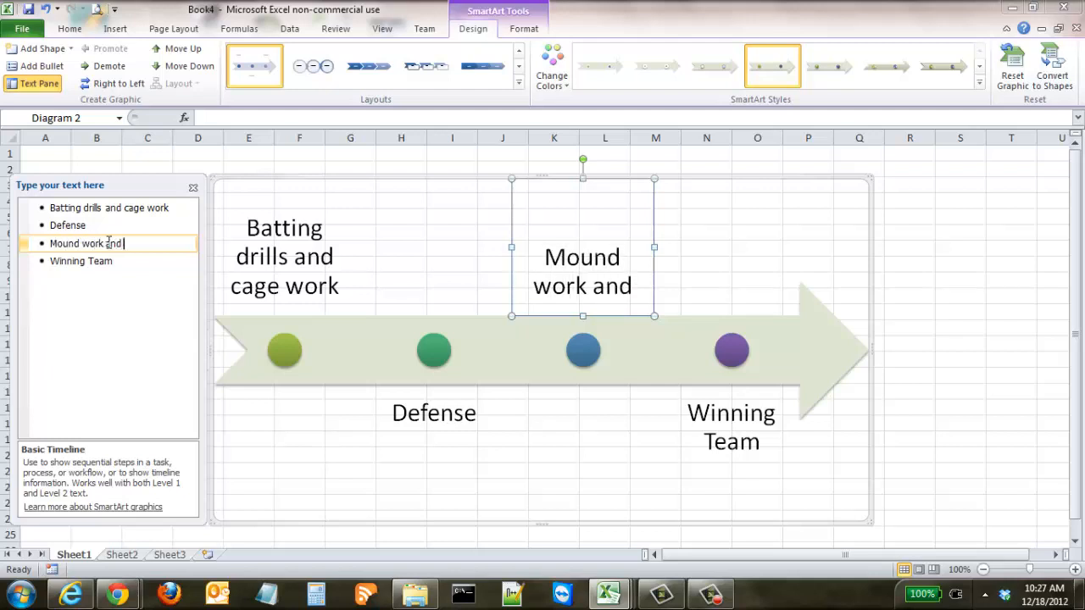
{"action": "type", "text": "pullpen"}
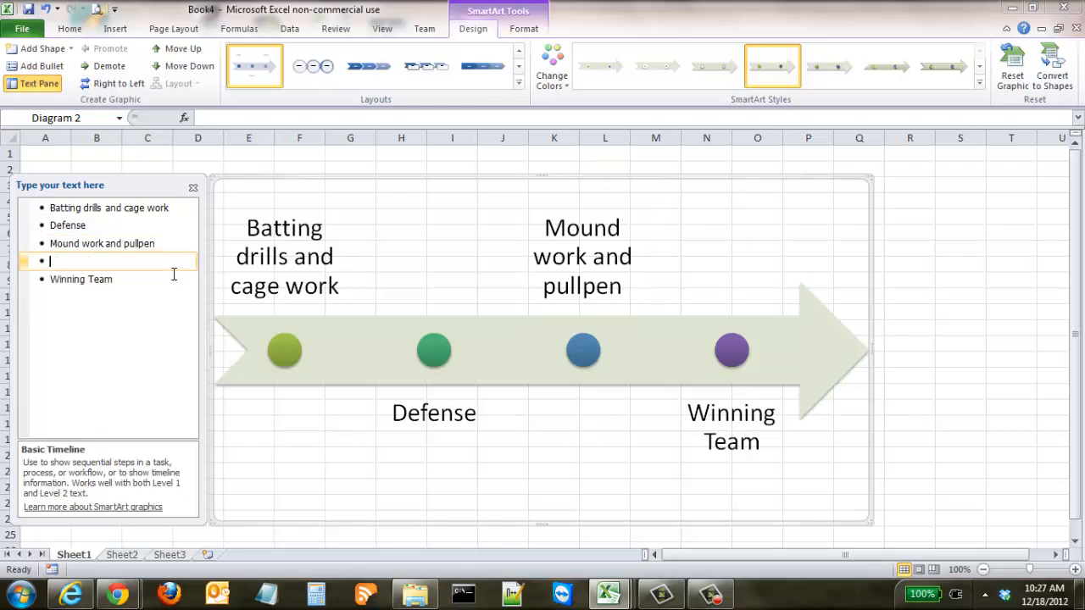
- Label the new step Baserunning and select the unlabelled dot before Winning Team
{"action": "type", "text": "Baserunning"}
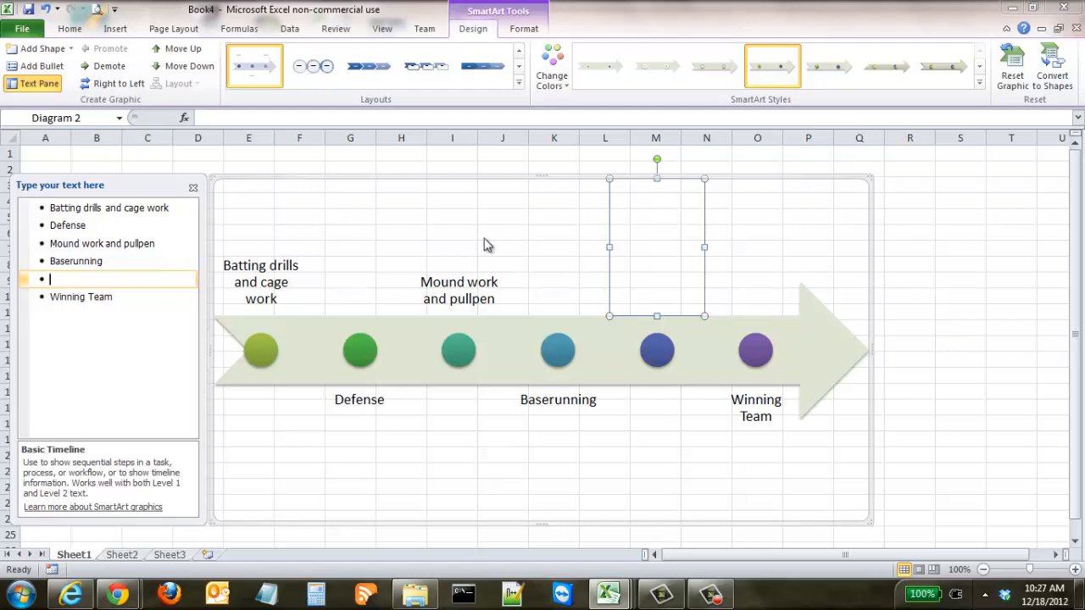
{"action": "left_click", "coordinate": [959, 312]}
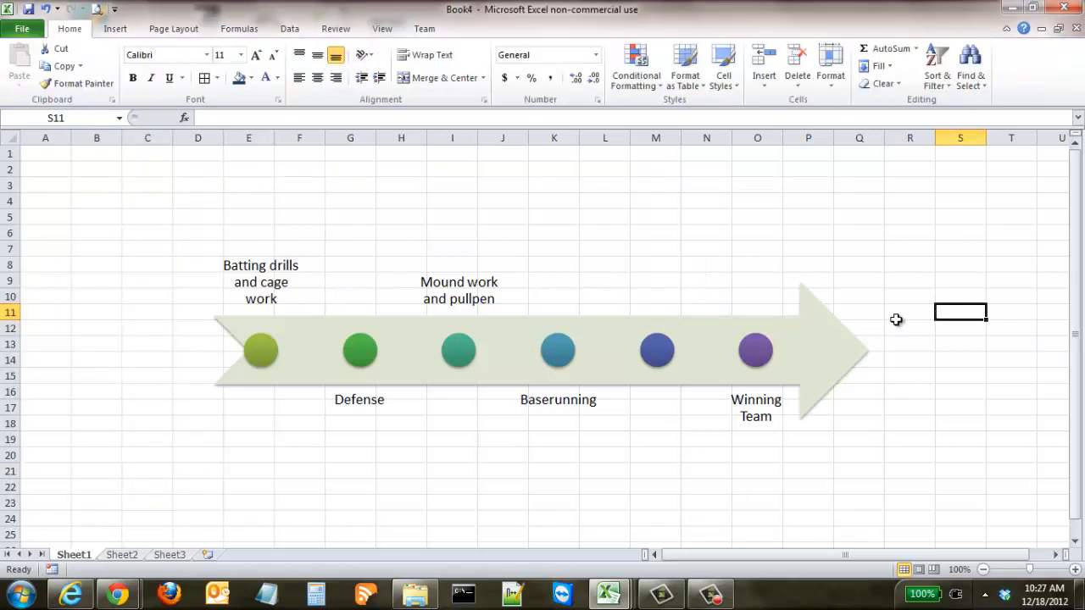
{"action": "left_click", "coordinate": [657, 349]}
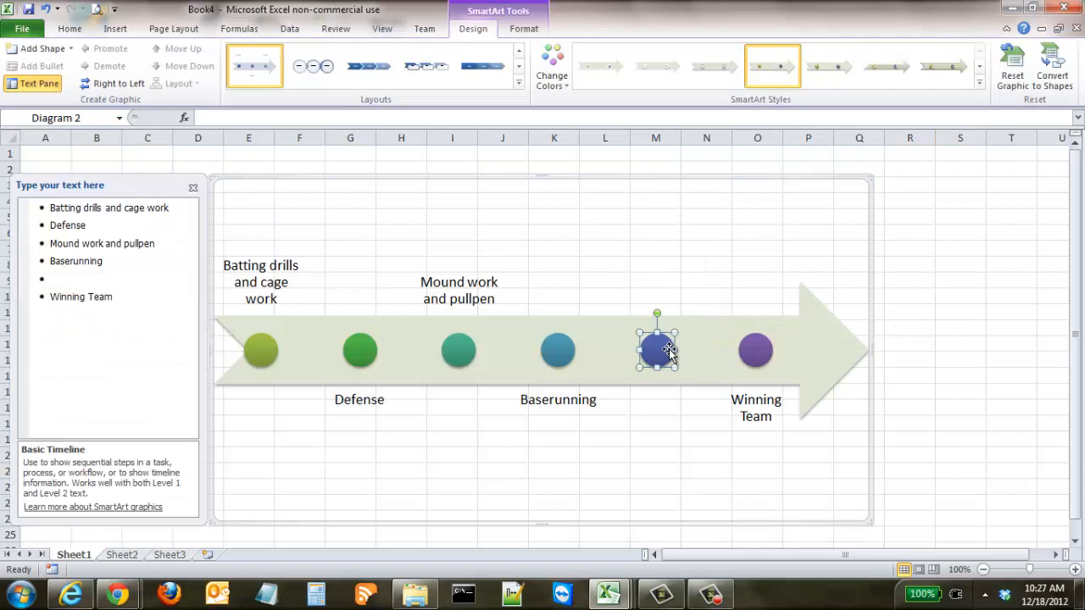